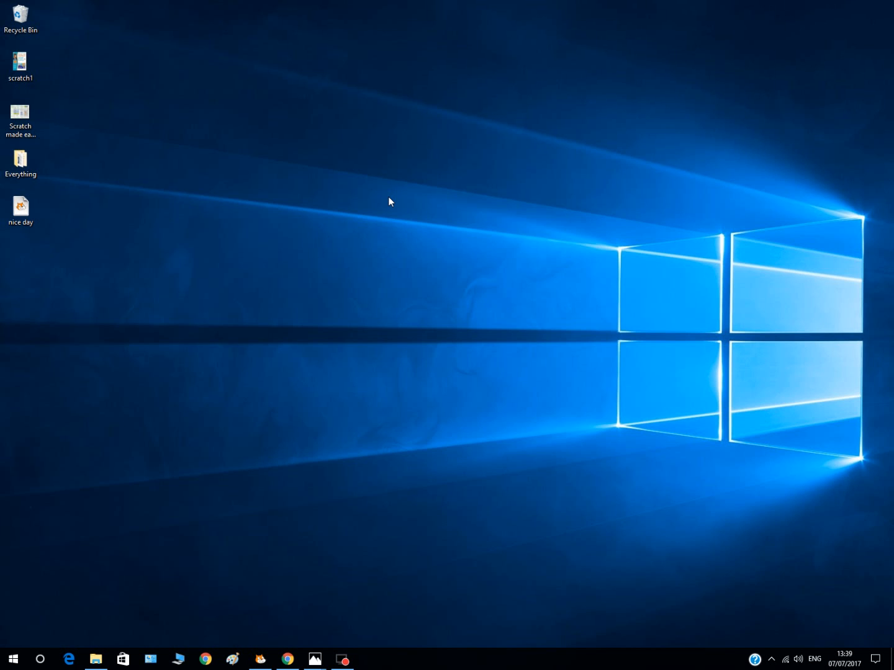
mouse_move(384, 256)
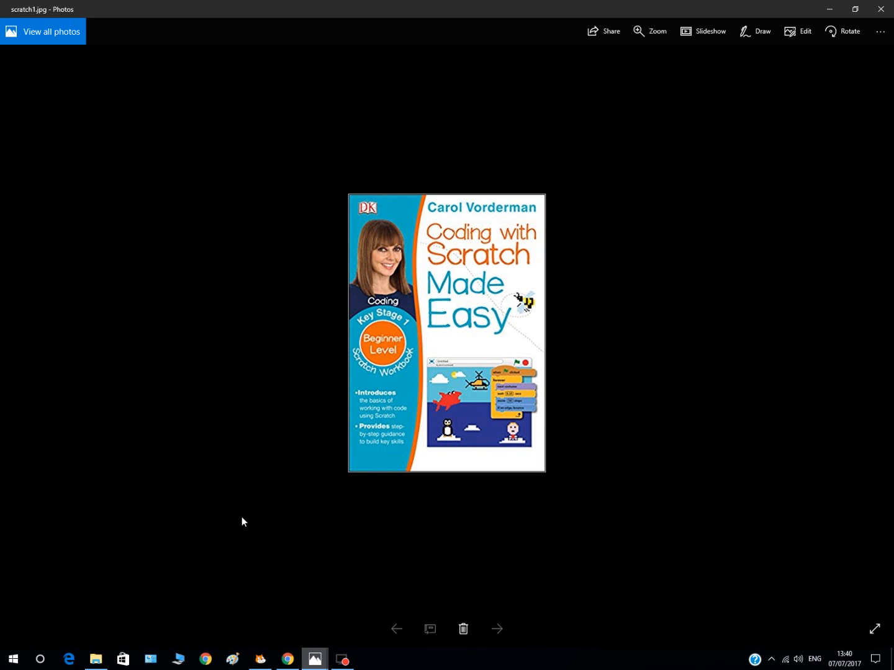
mouse_move(263, 613)
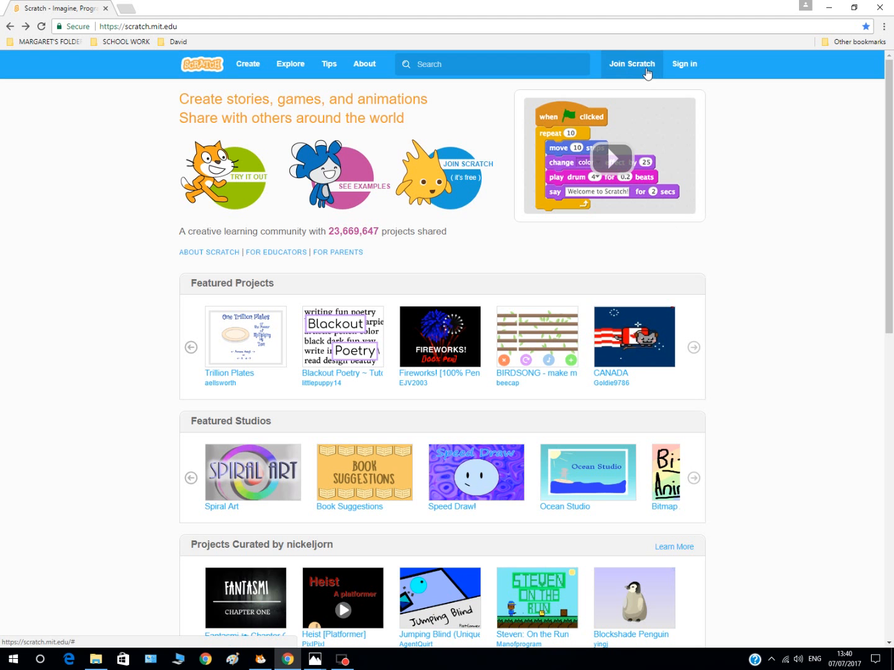
Step: Bring up the Join Scratch sign-up form from the site's top navigation bar
click(631, 64)
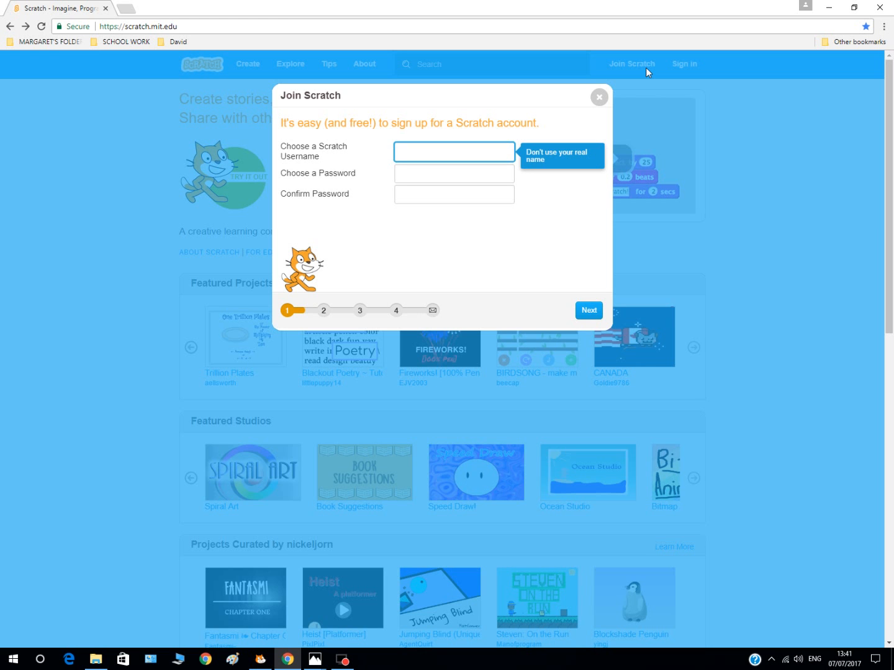
mouse_move(731, 5)
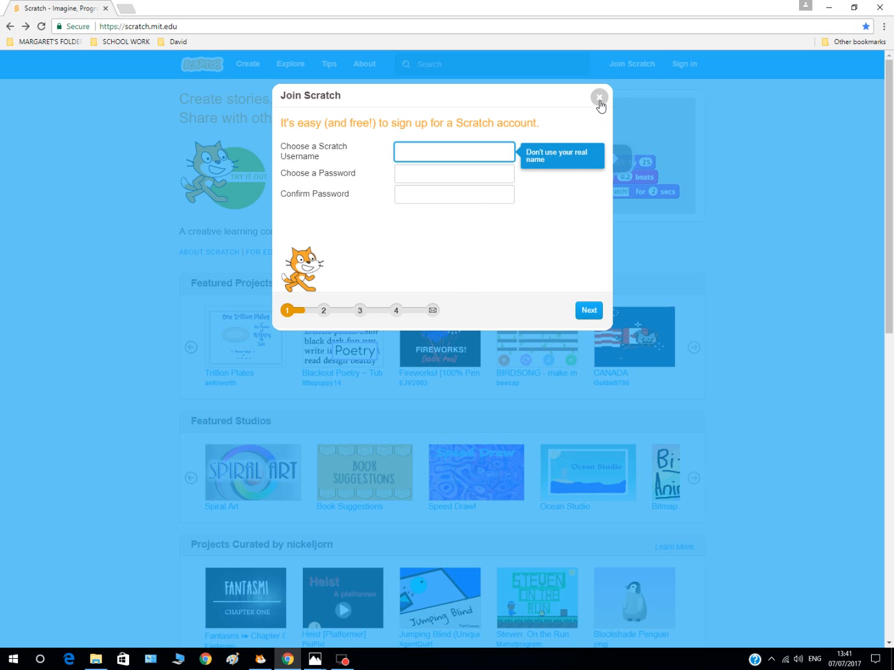
Step: Dismiss the Join Scratch dialog, returning to the Scratch 2 Offline Editor download page
click(598, 97)
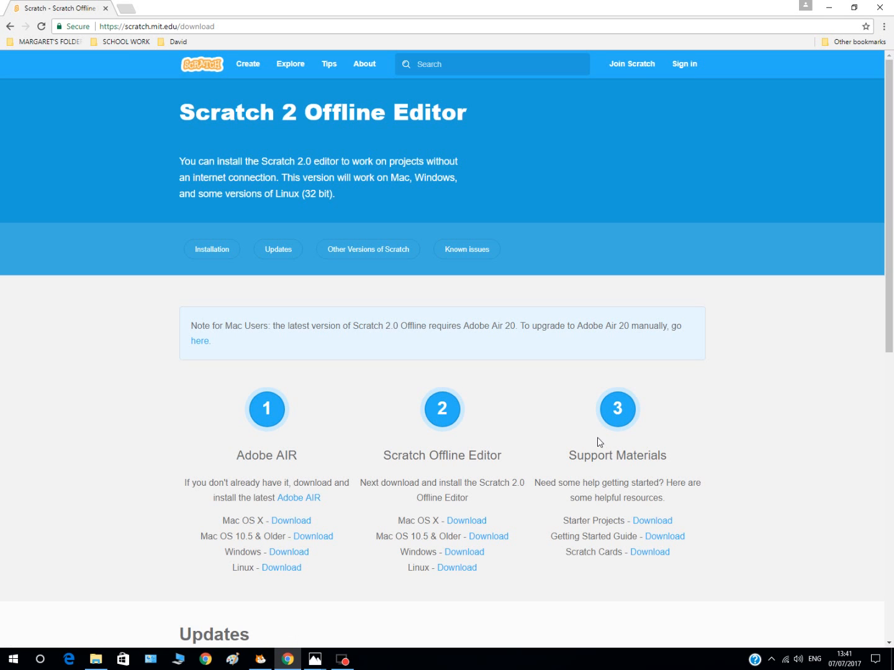
mouse_move(254, 566)
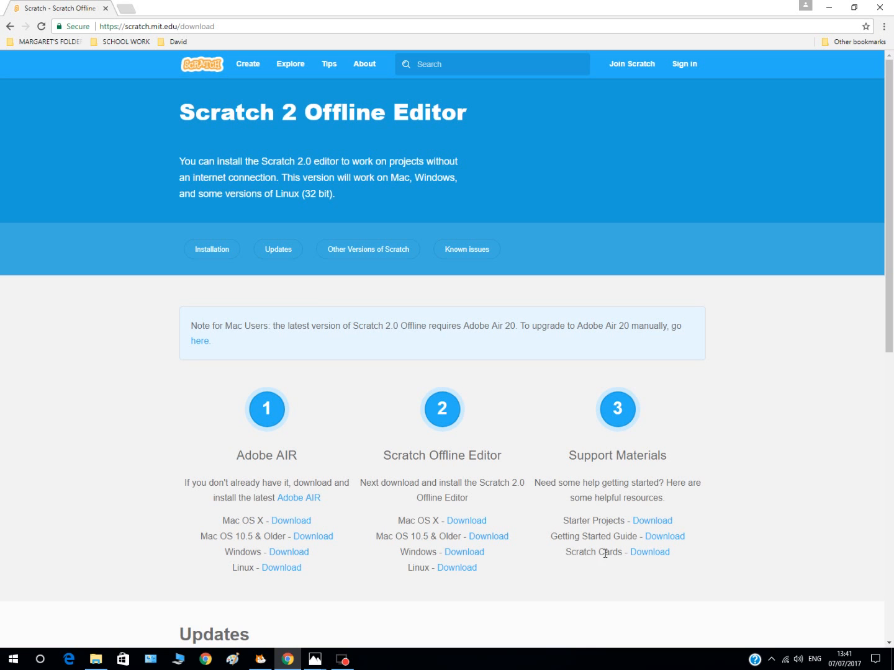
mouse_move(668, 471)
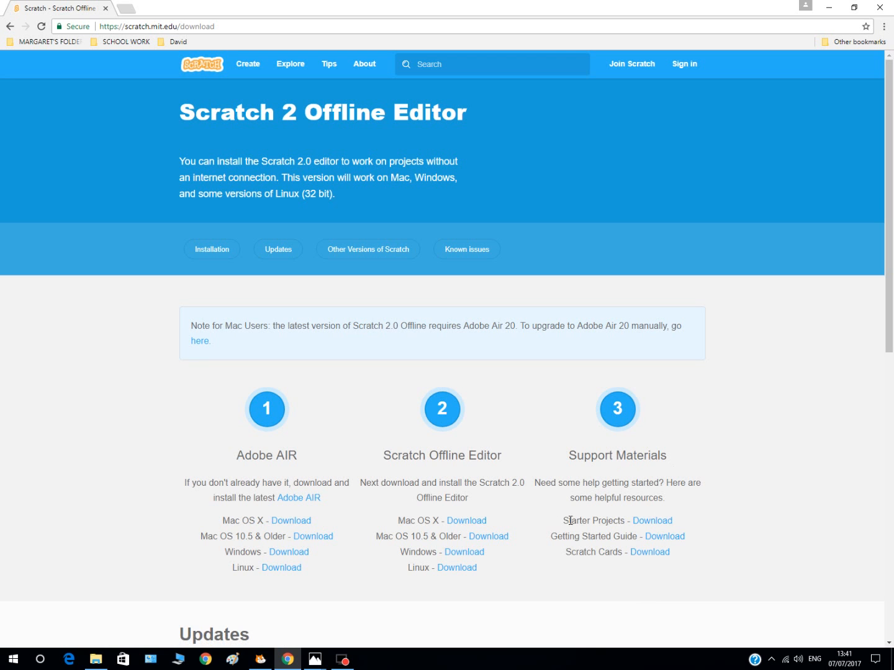
mouse_move(551, 509)
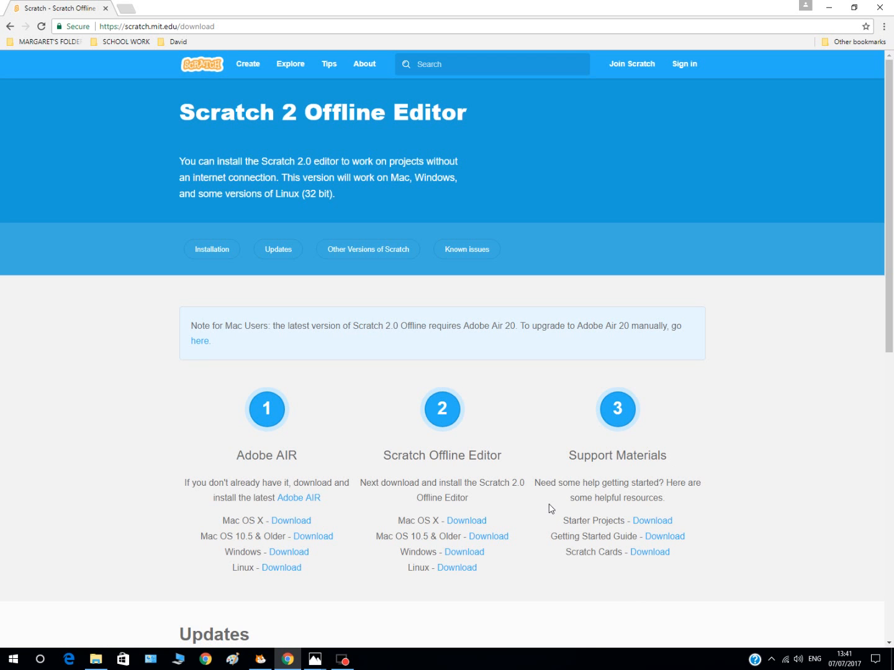
mouse_move(335, 531)
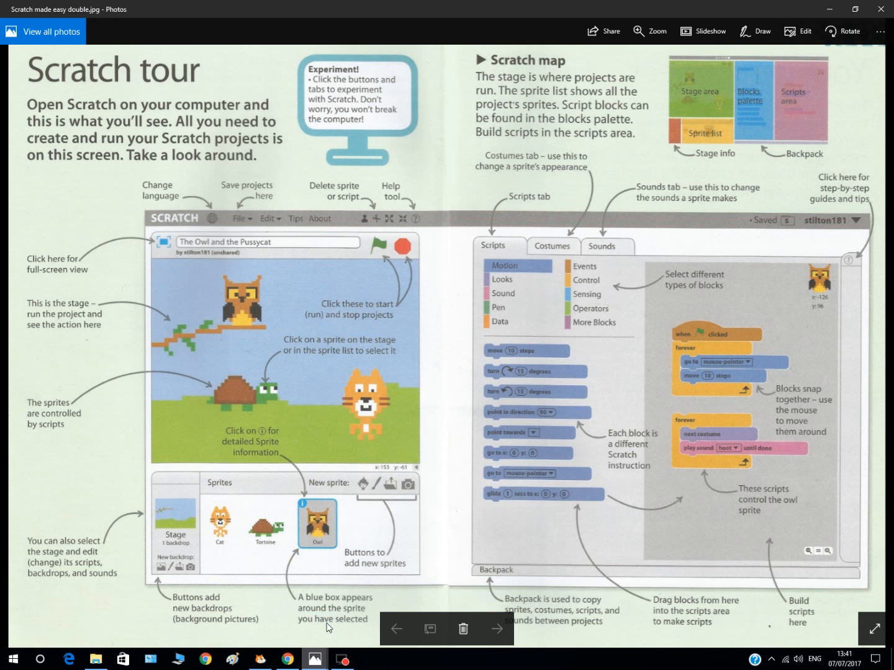
mouse_move(503, 347)
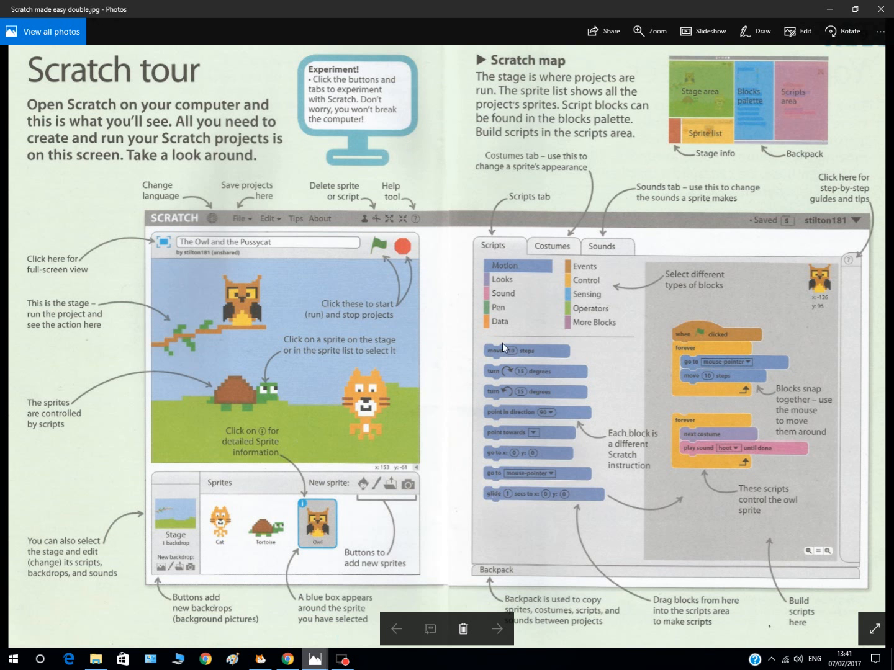
mouse_move(114, 216)
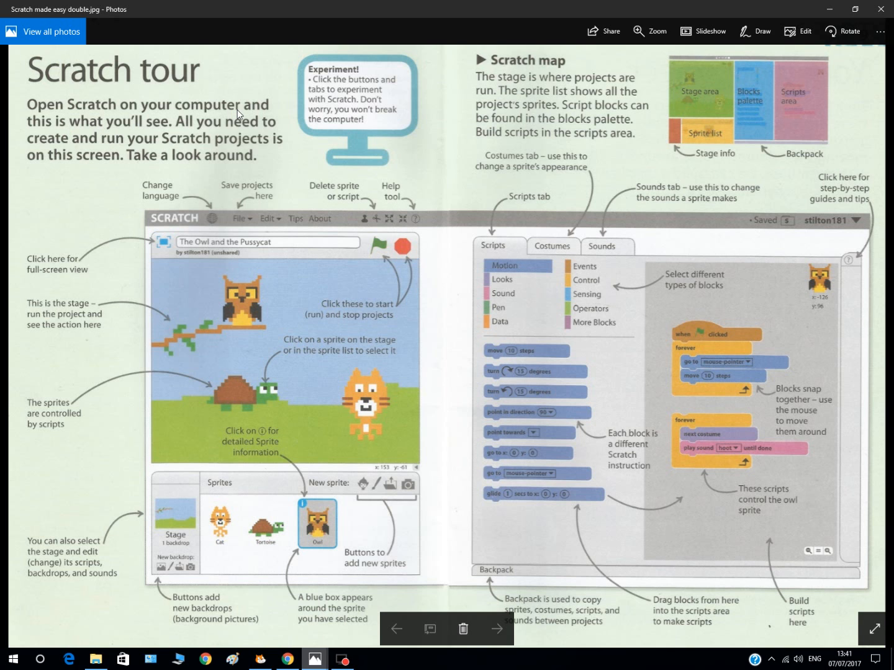
mouse_move(70, 131)
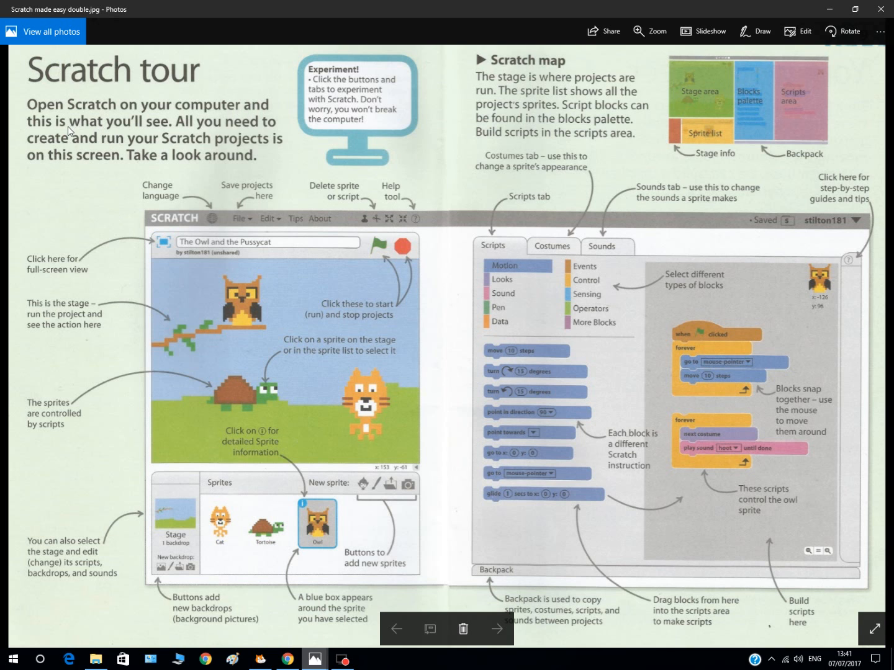
mouse_move(343, 320)
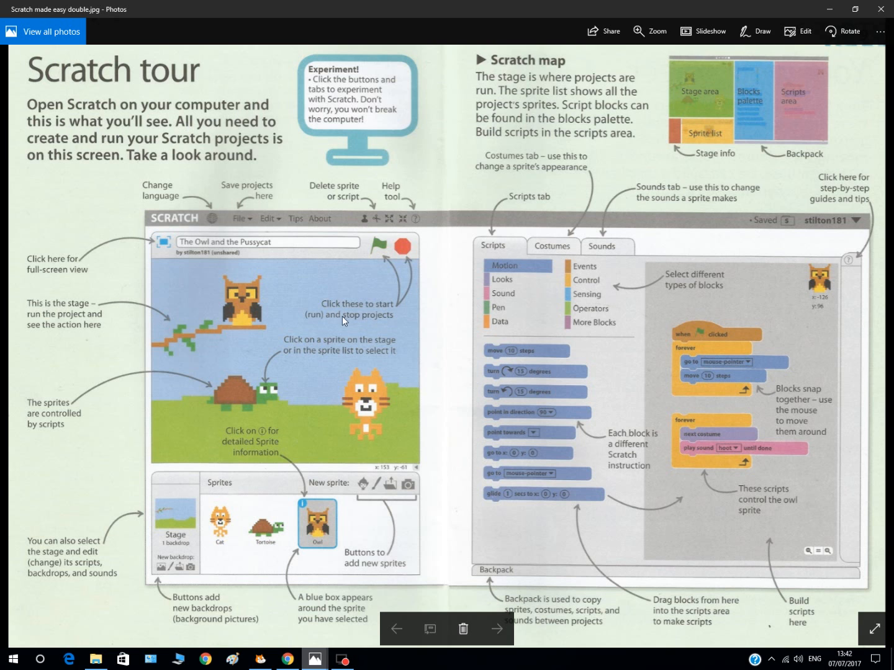
mouse_move(630, 385)
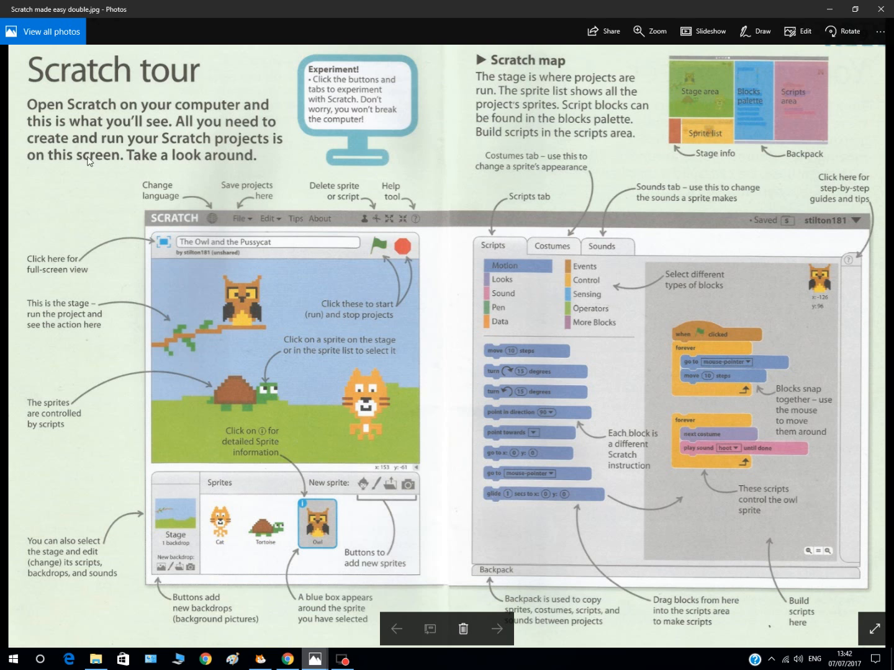
mouse_move(201, 146)
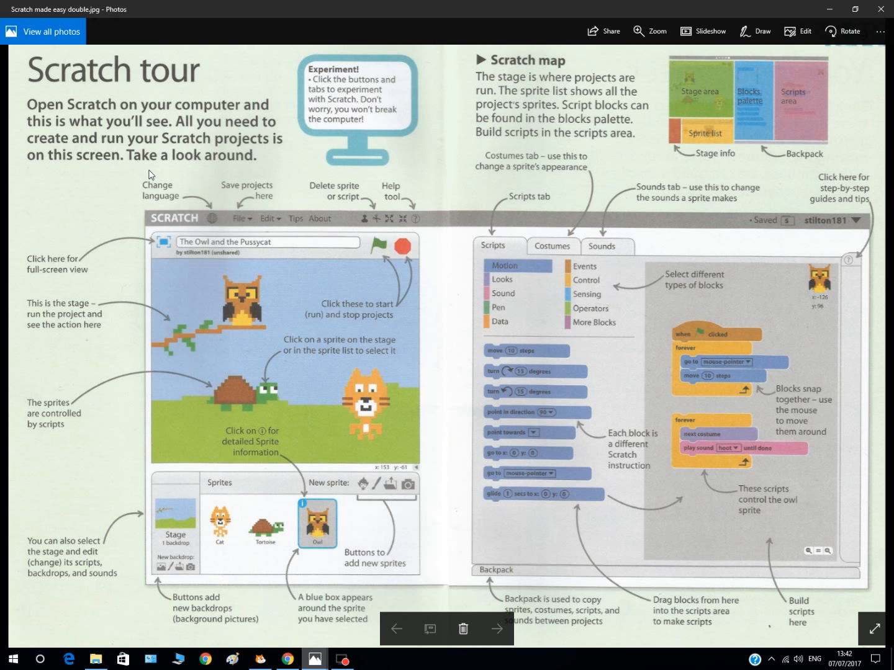
mouse_move(221, 196)
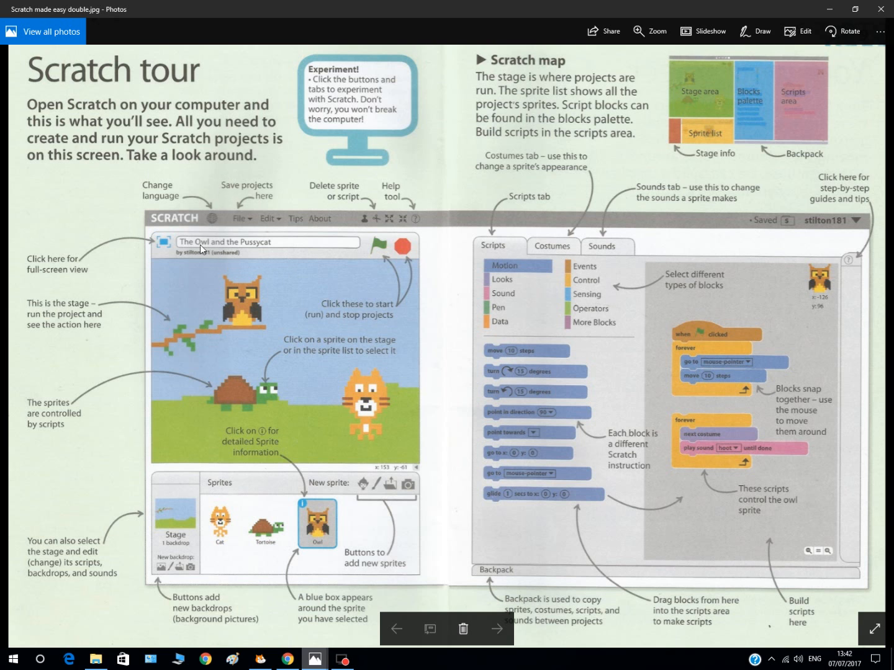
mouse_move(167, 246)
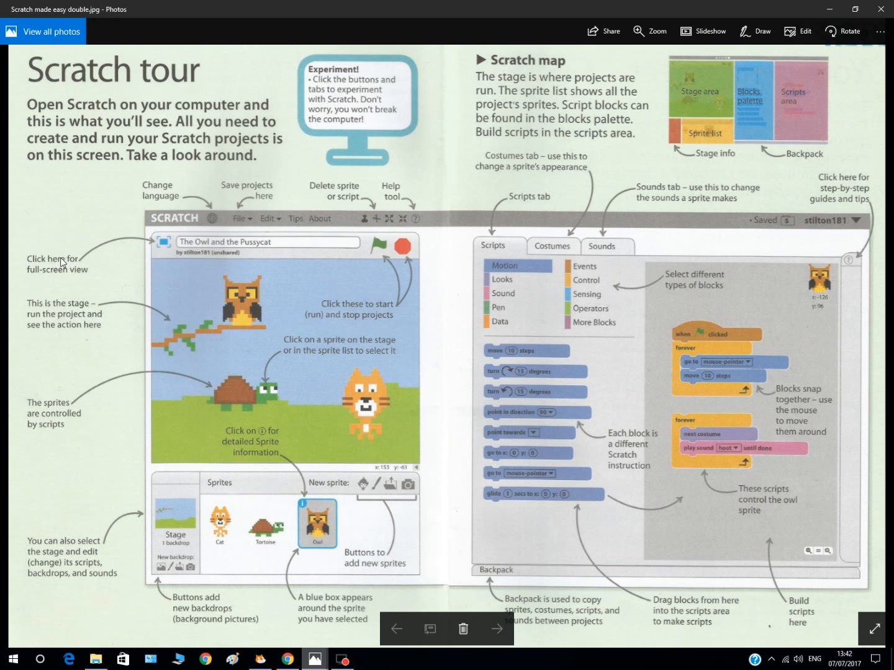
mouse_move(127, 327)
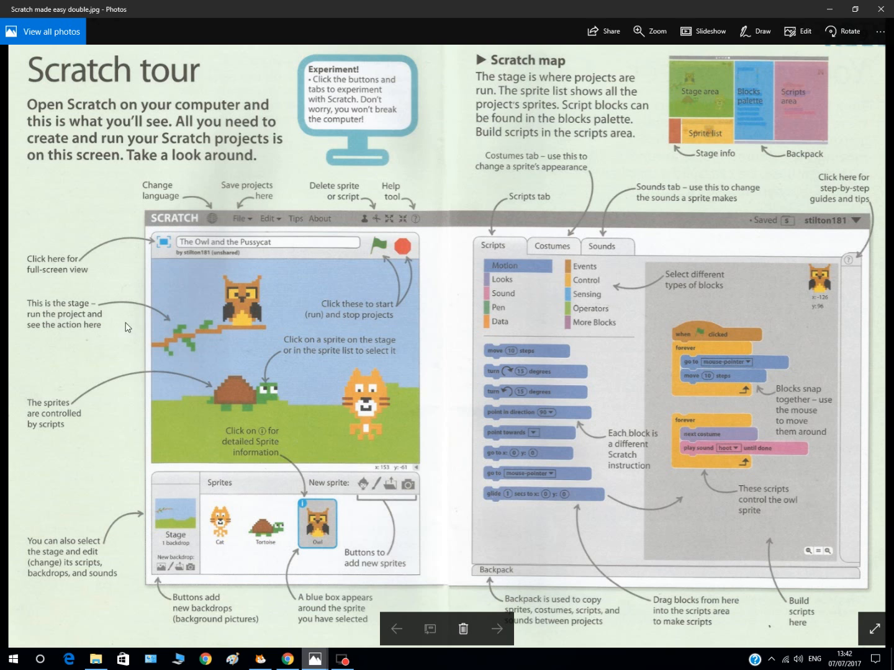
mouse_move(326, 387)
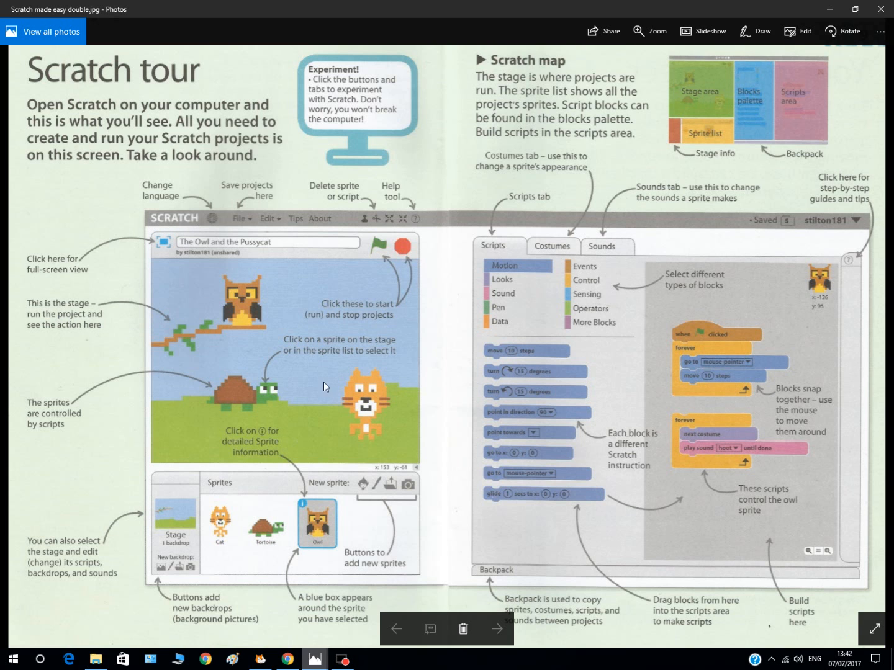
mouse_move(219, 353)
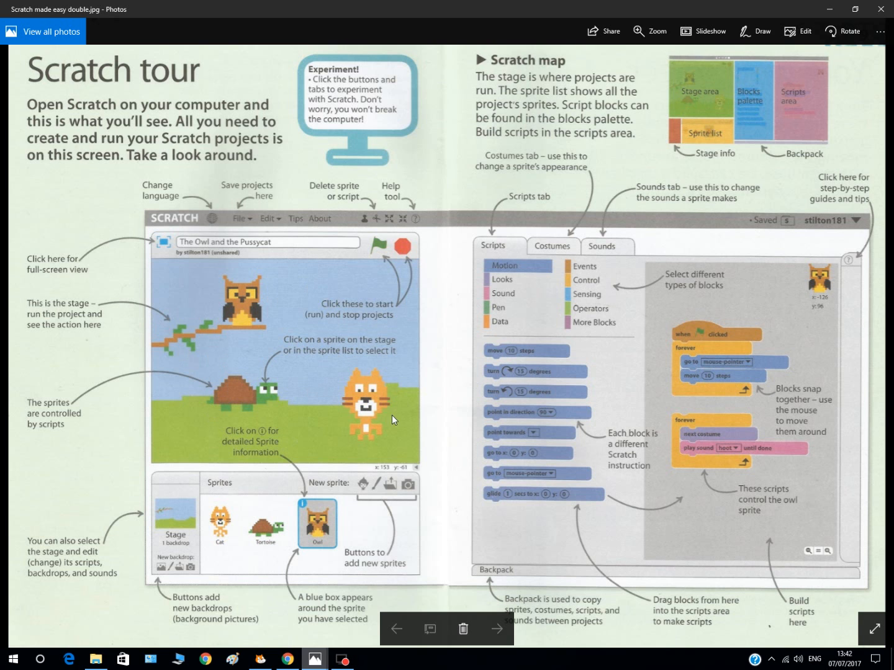
mouse_move(159, 571)
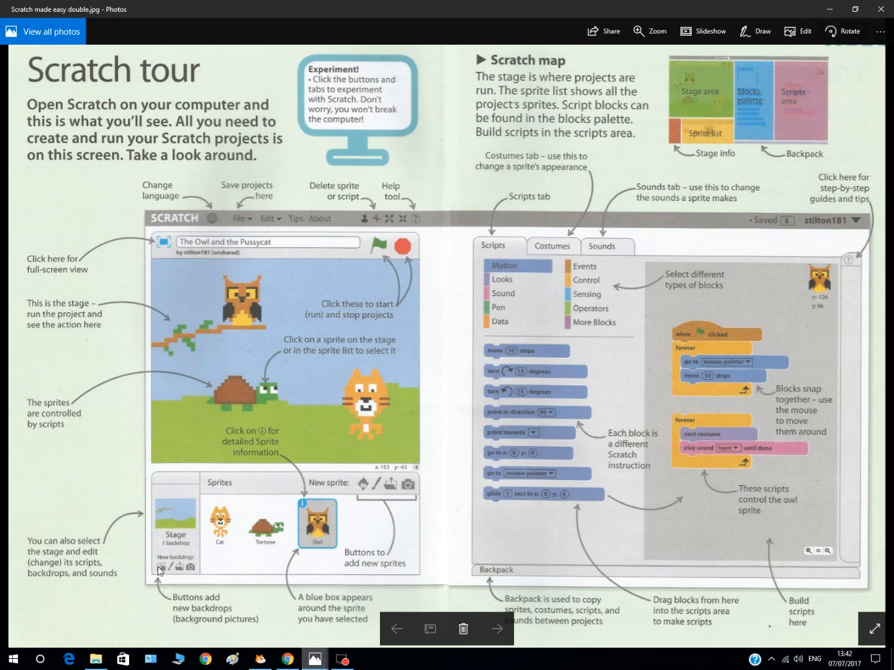
mouse_move(189, 401)
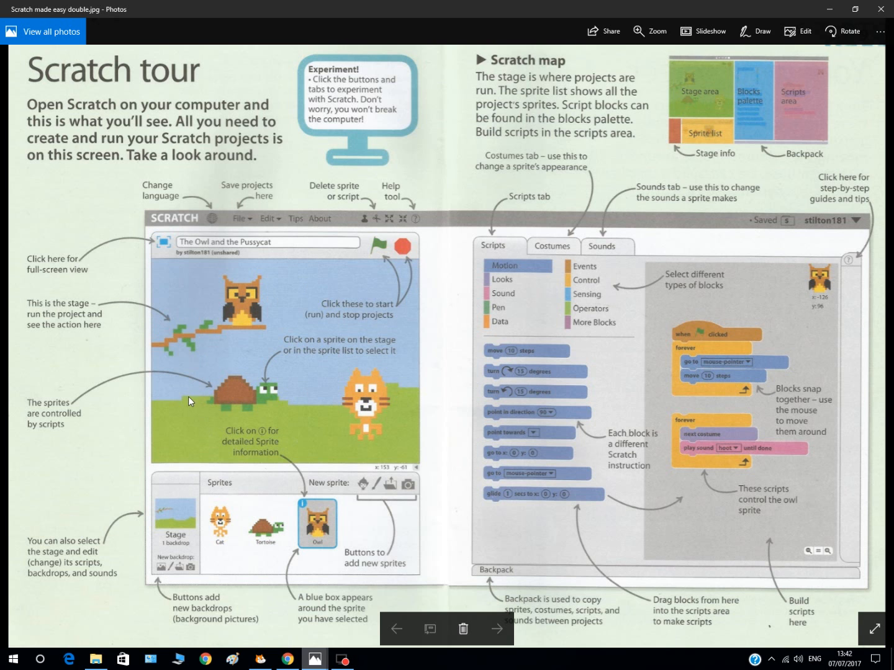
mouse_move(196, 572)
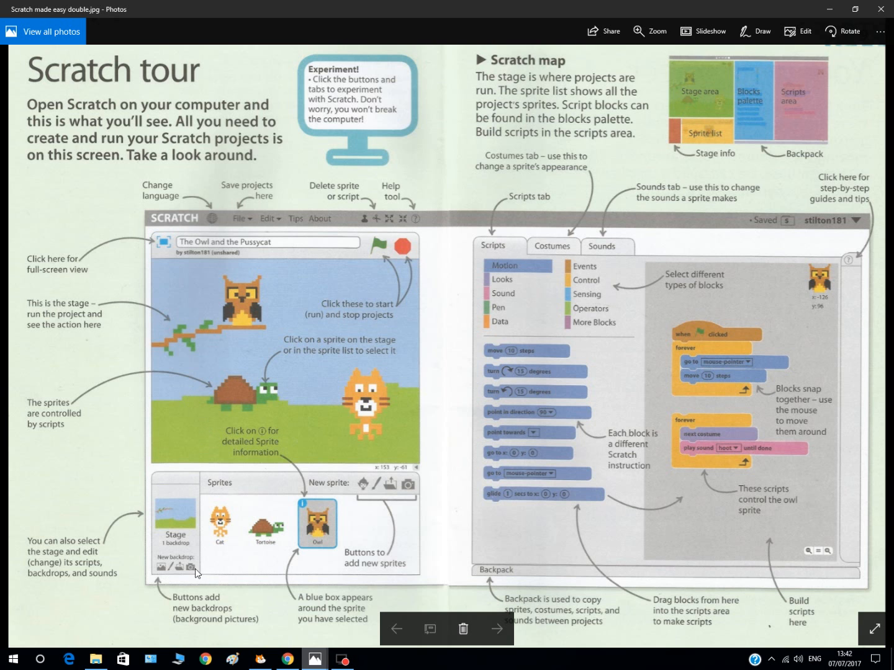
mouse_move(189, 570)
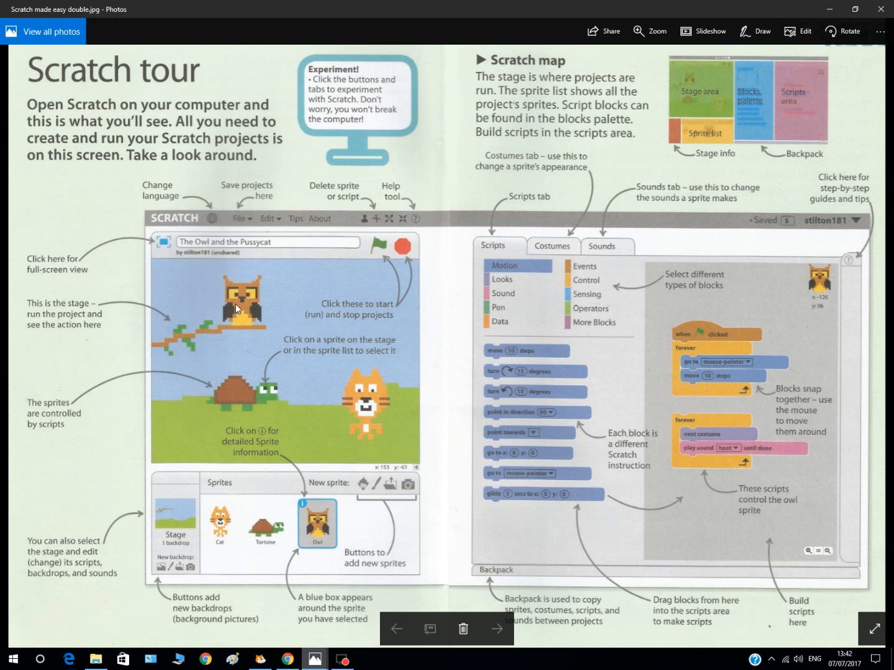
mouse_move(383, 248)
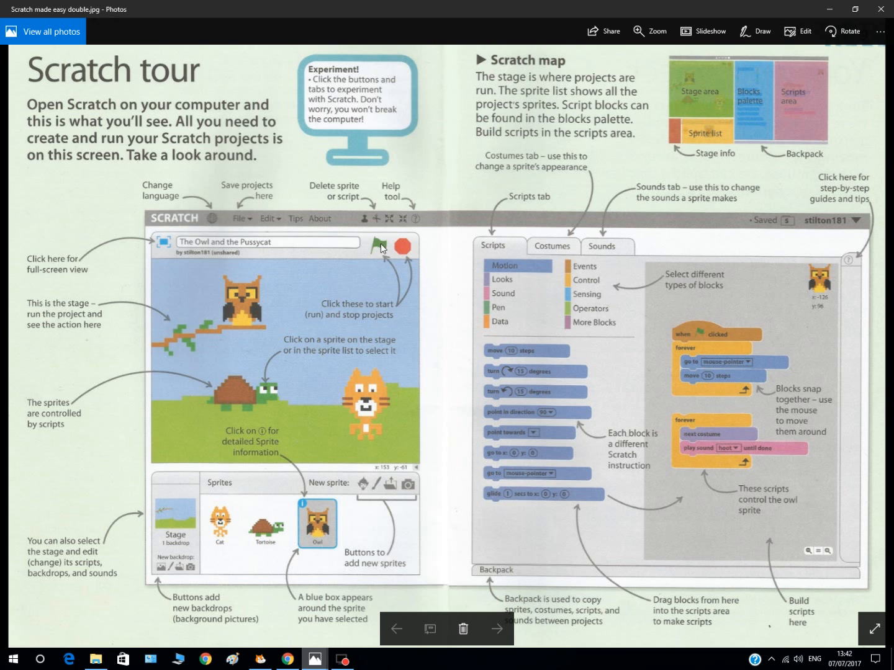
mouse_move(566, 293)
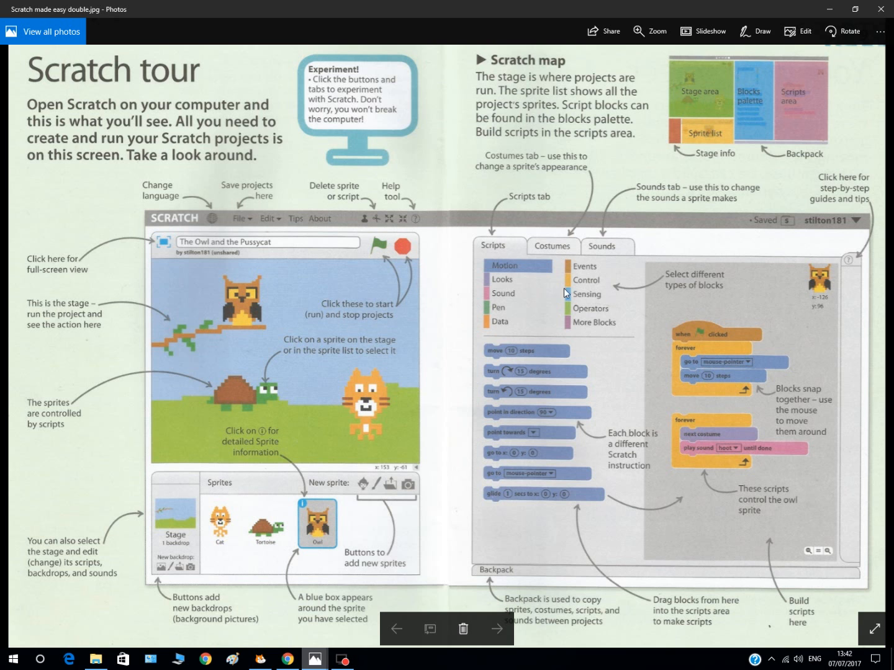
mouse_move(507, 303)
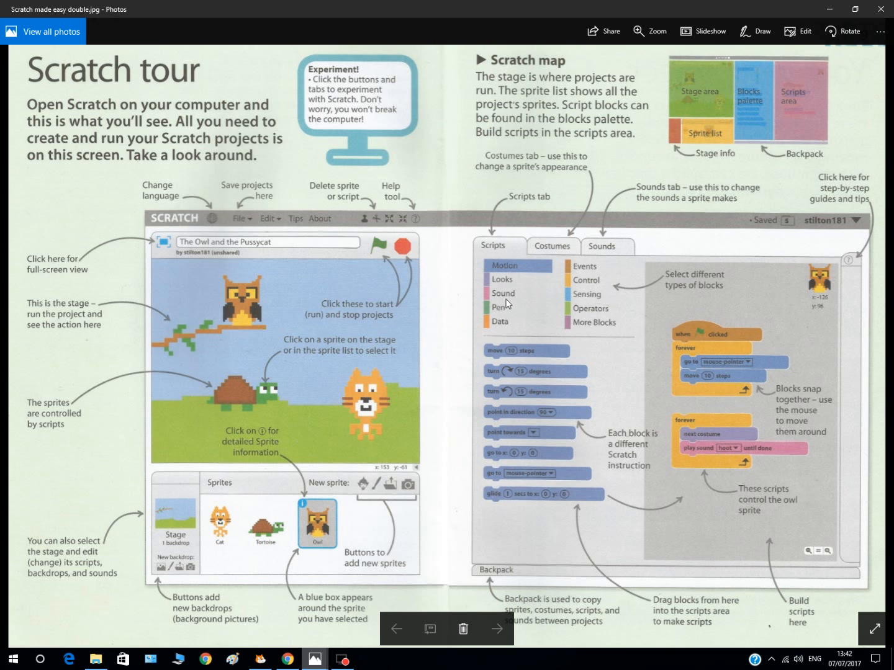
mouse_move(586, 311)
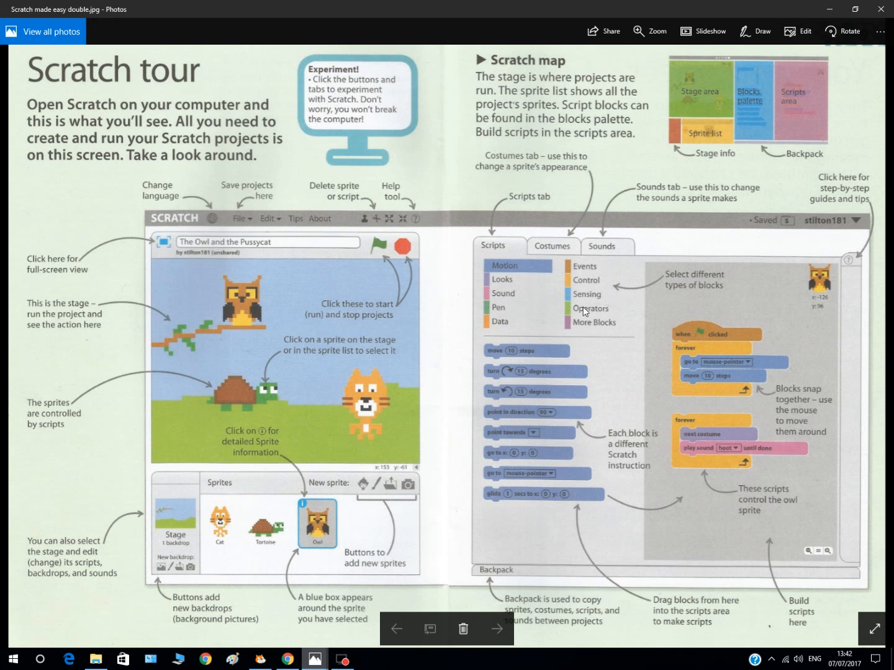
mouse_move(549, 297)
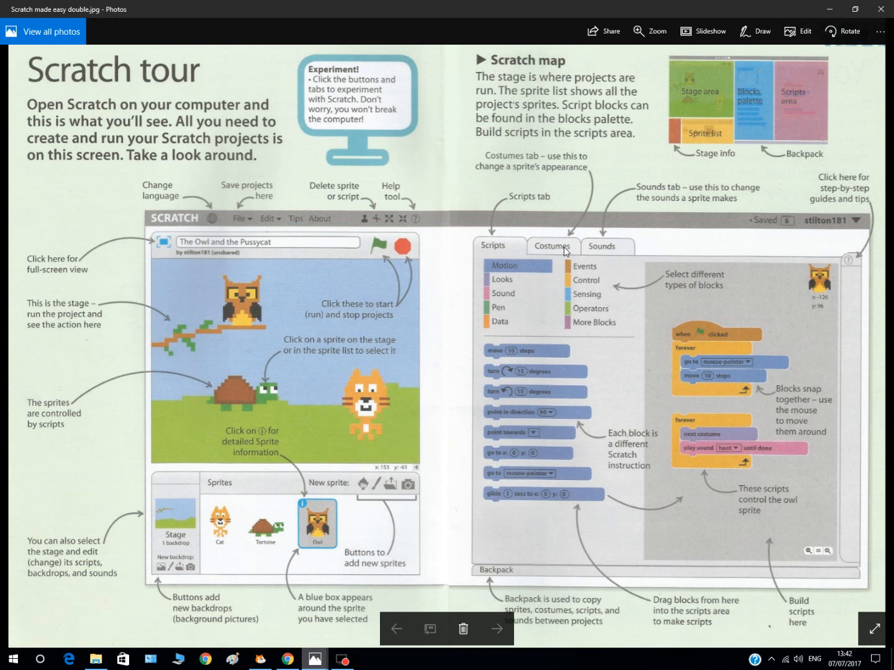
mouse_move(614, 241)
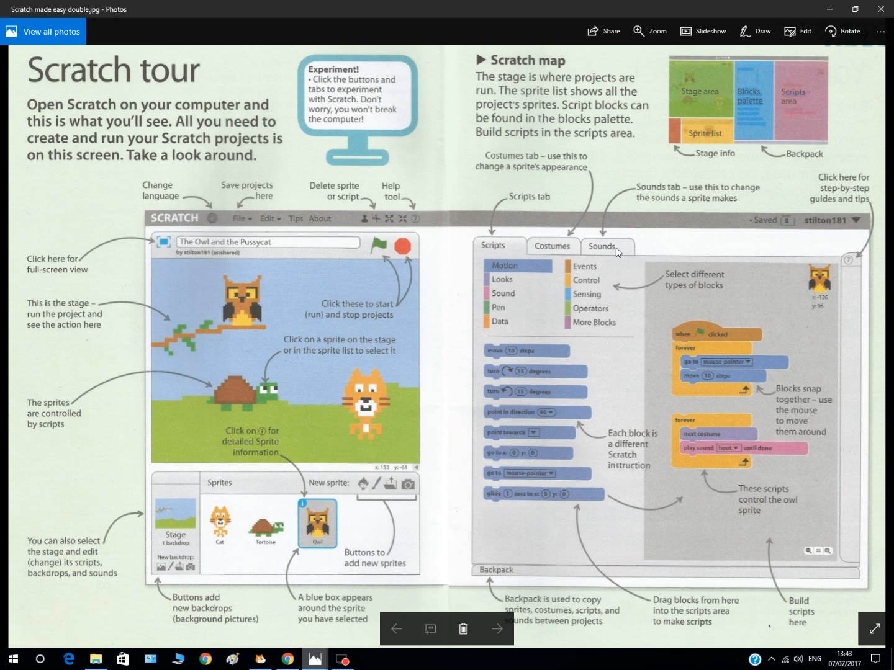
mouse_move(777, 359)
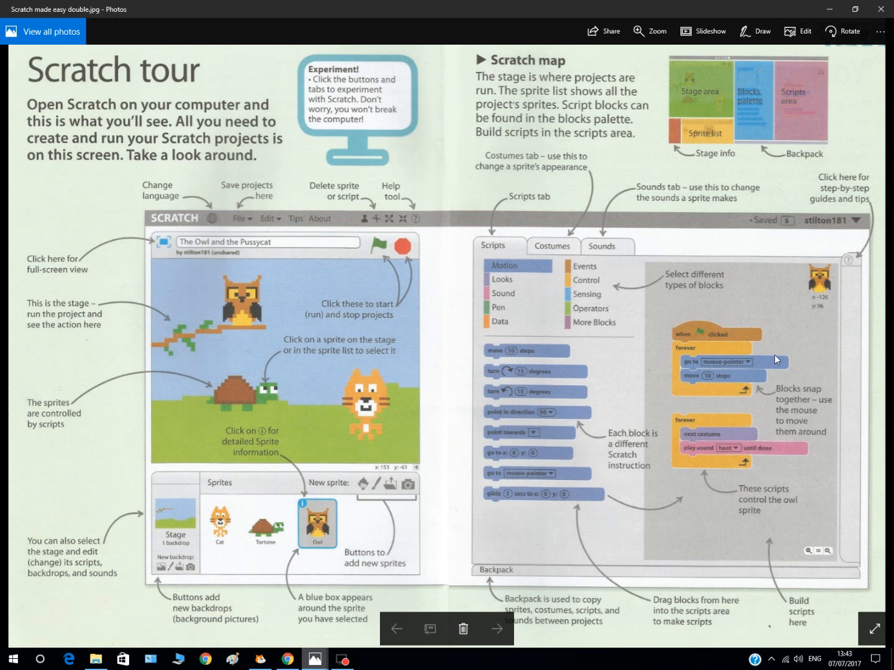
mouse_move(770, 490)
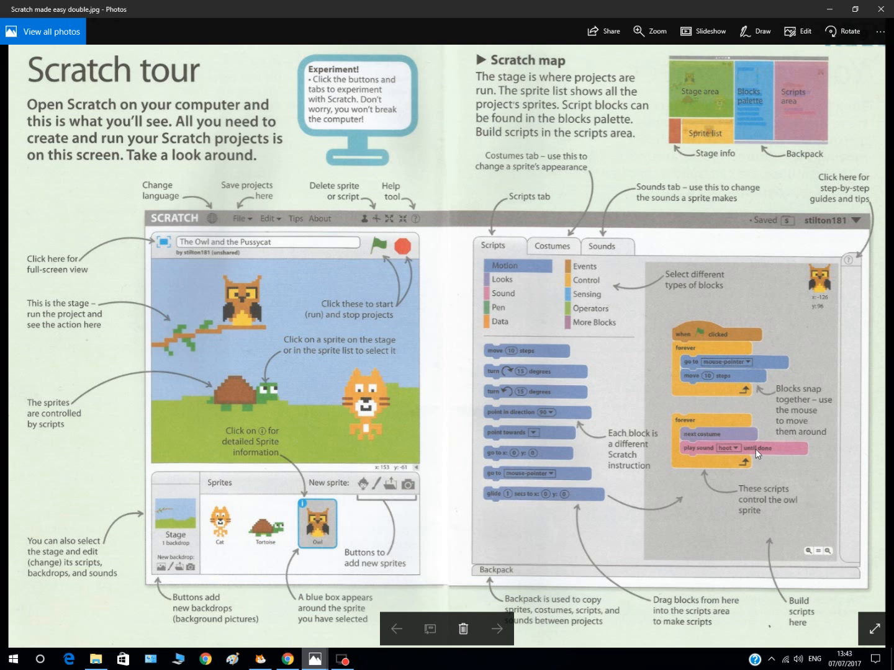
mouse_move(572, 411)
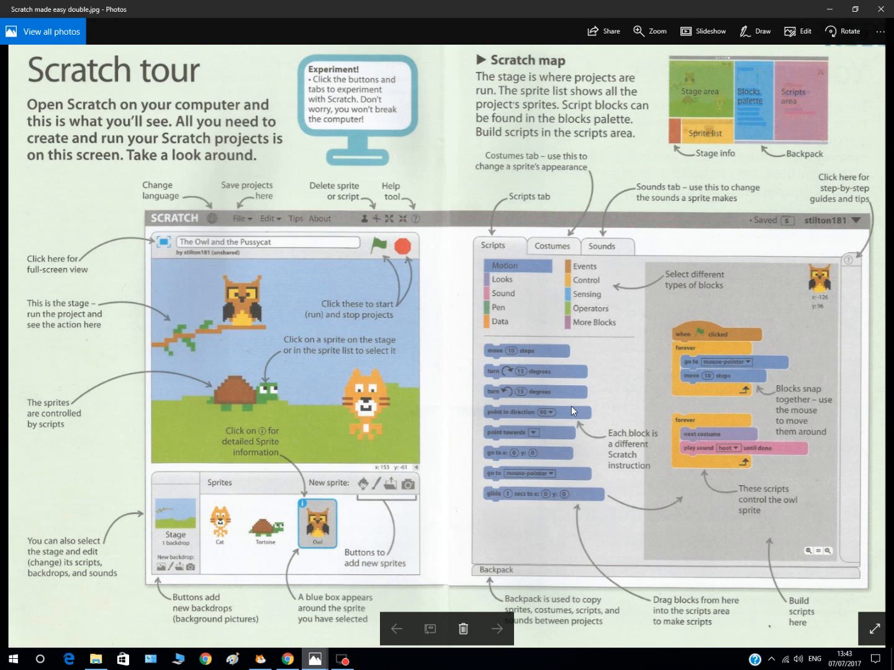
mouse_move(539, 396)
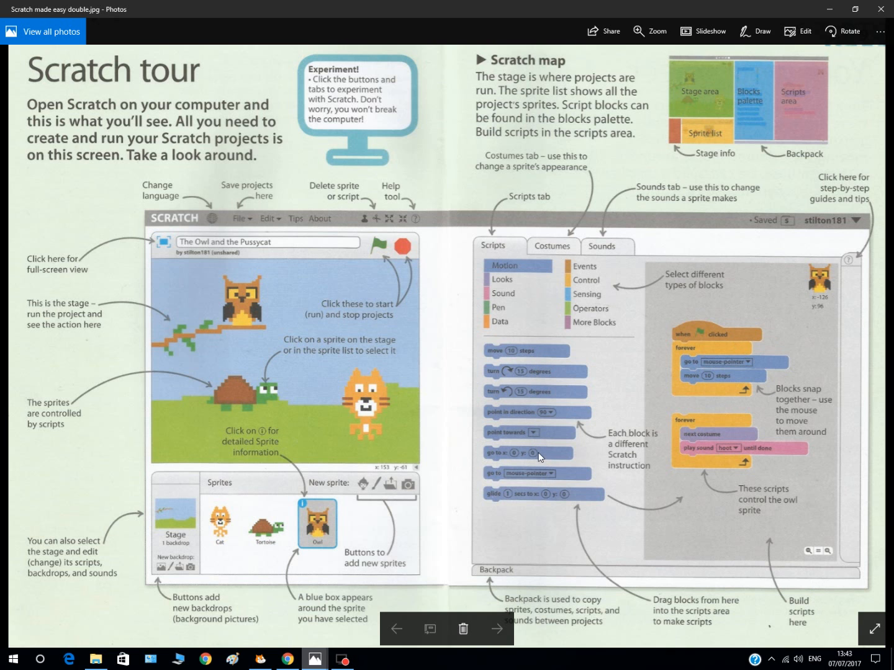
mouse_move(524, 387)
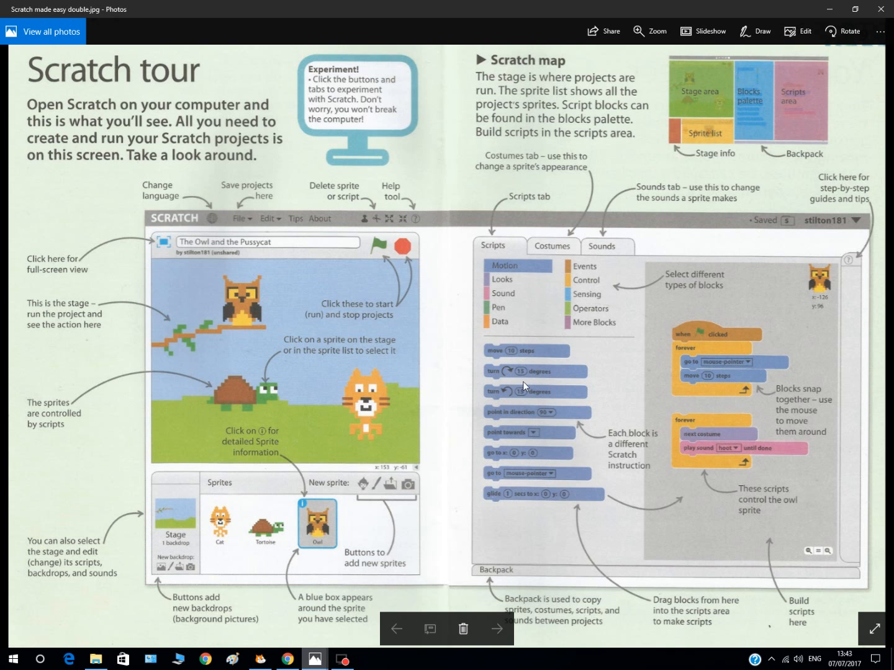
mouse_move(694, 392)
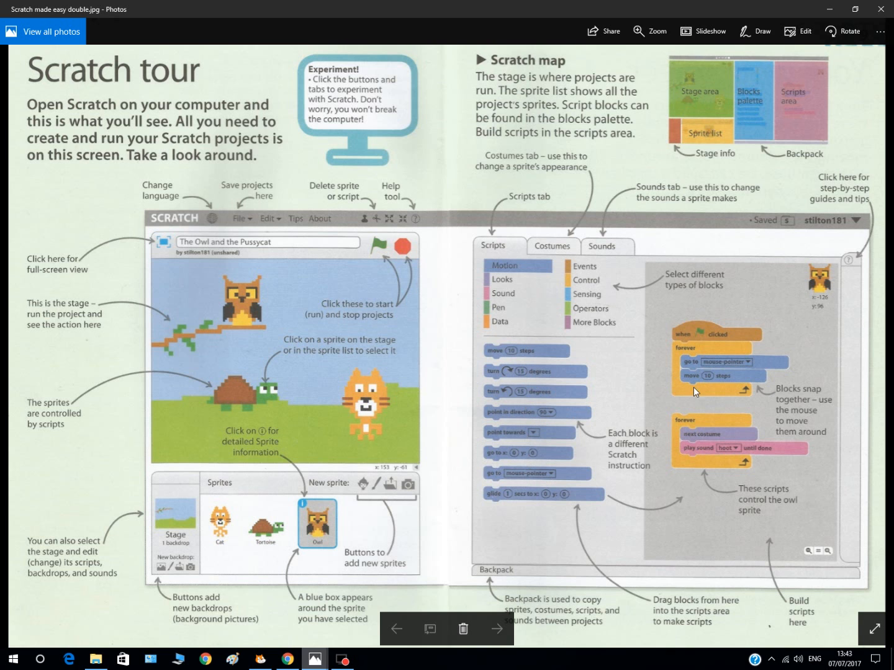
mouse_move(70, 564)
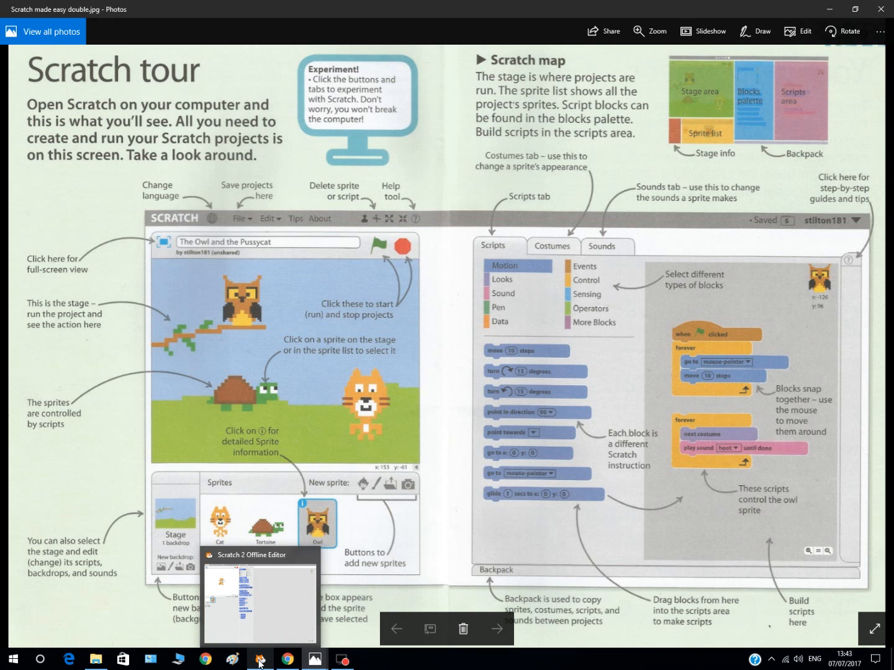
Step: Switch to the Scratch 2 Offline Editor showing the fresh project with the default cat sprite
click(259, 659)
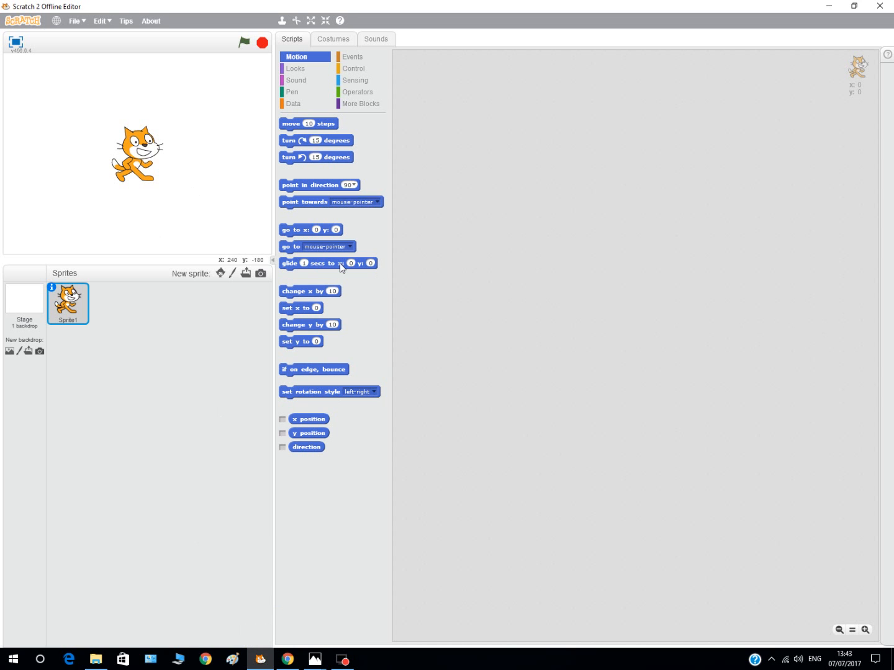
mouse_move(176, 214)
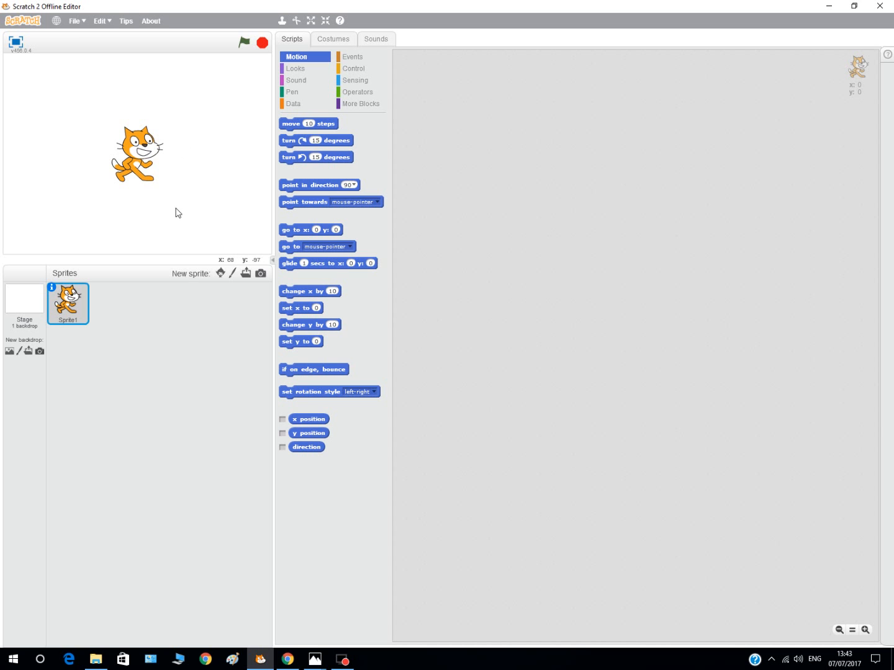
mouse_move(127, 445)
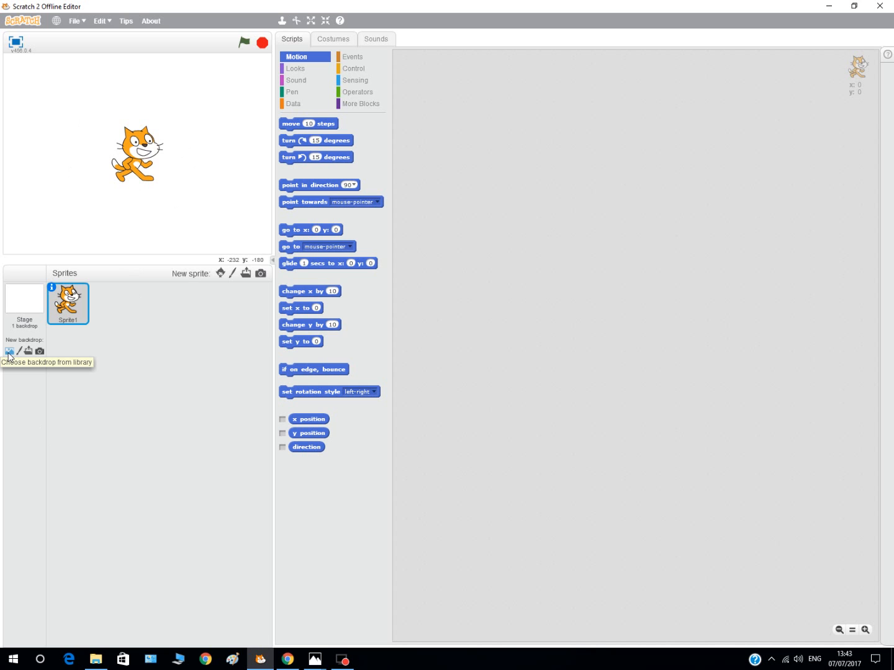
Step: Set the stage backdrop to 'blue sky' from the backdrop library
click(10, 352)
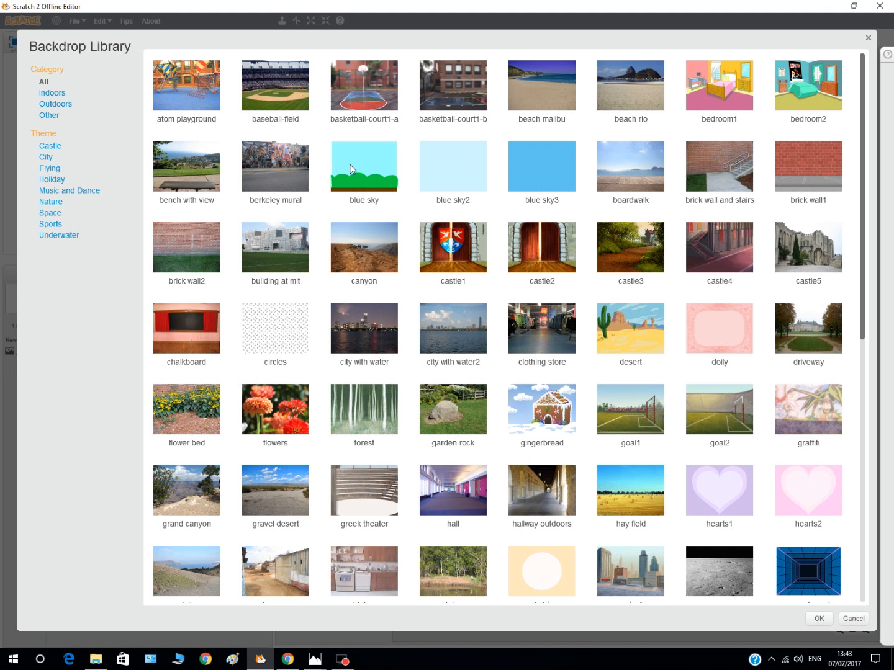
click(363, 166)
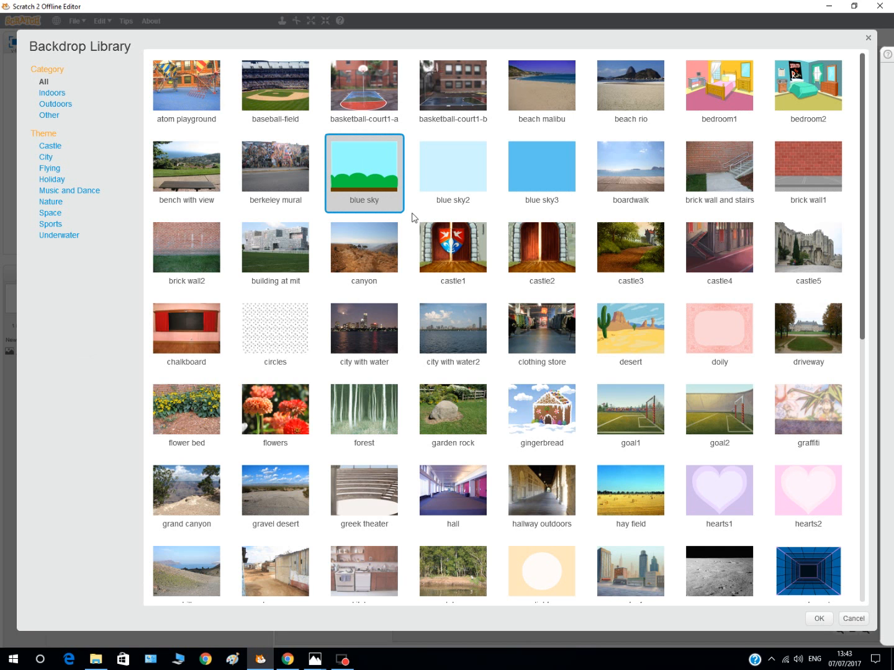
mouse_move(375, 121)
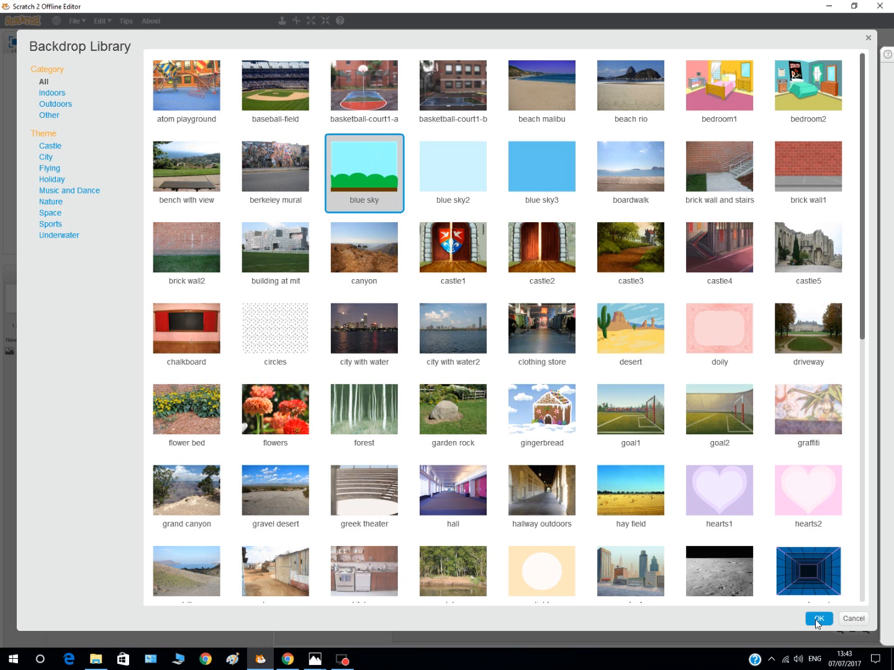
click(817, 619)
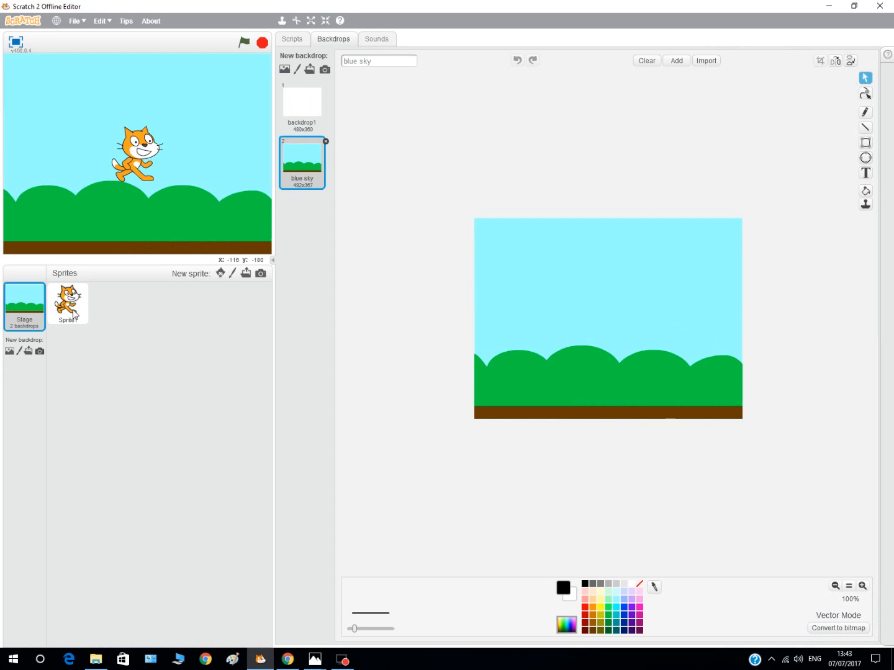
Step: Stack two say-for-2-secs Looks blocks on the cat, the second edited to read Nice Day!
click(67, 303)
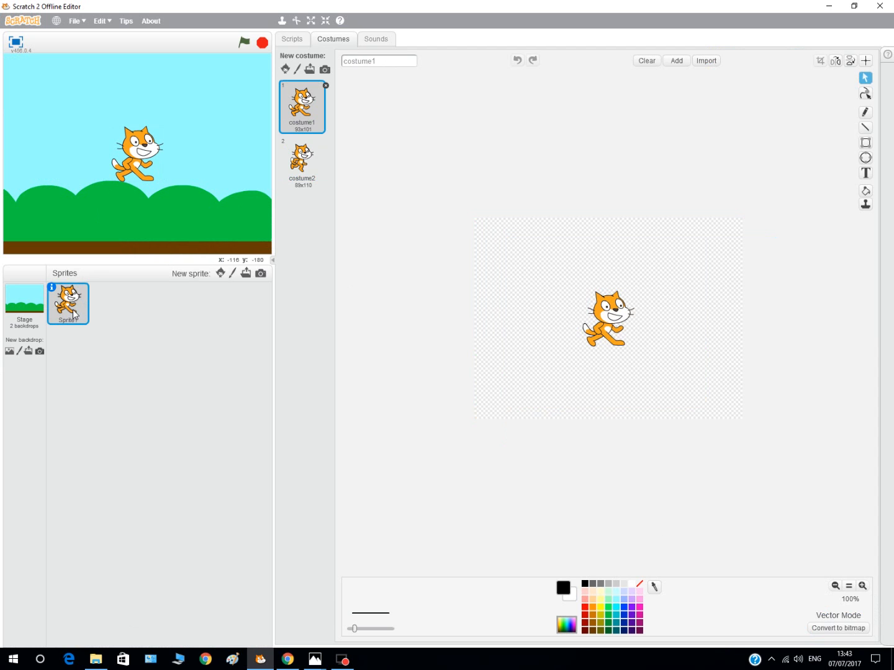
click(293, 38)
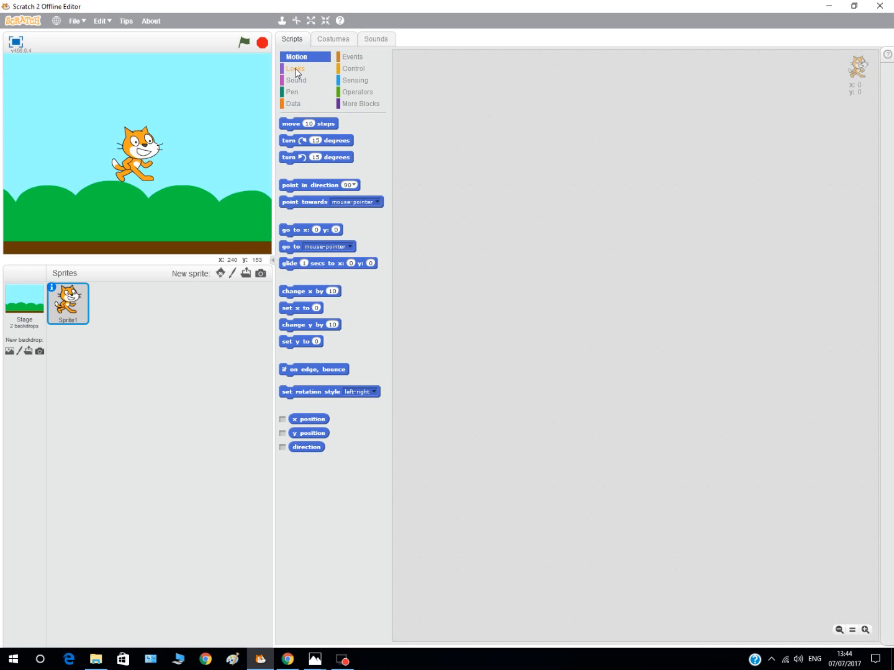
click(296, 68)
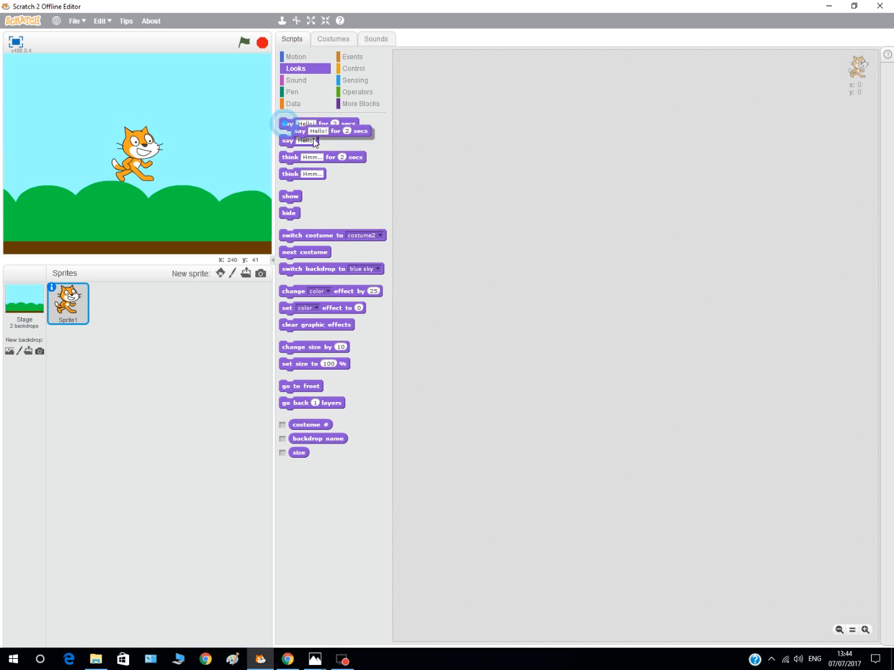
drag(304, 123, 602, 205)
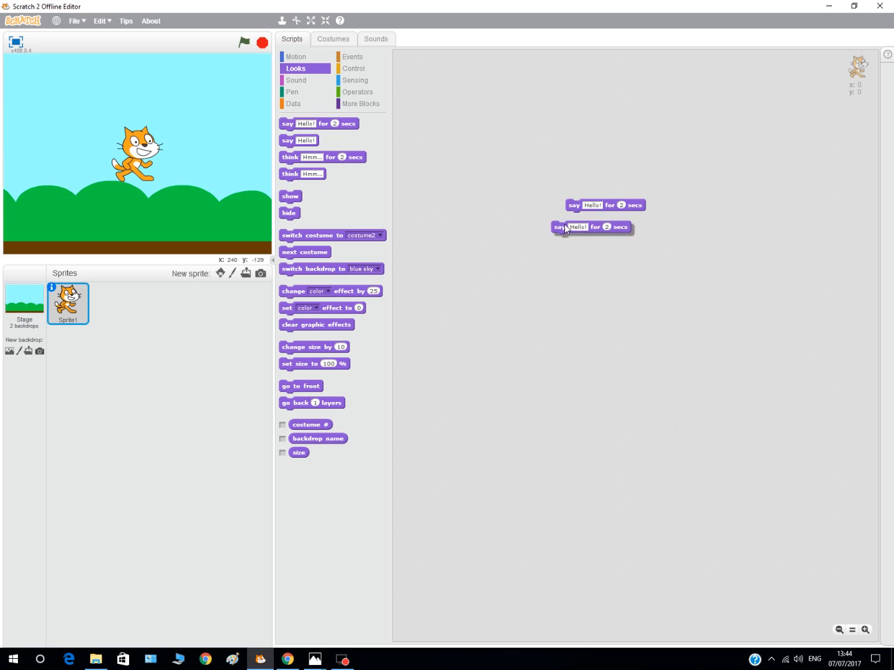
drag(566, 226, 581, 219)
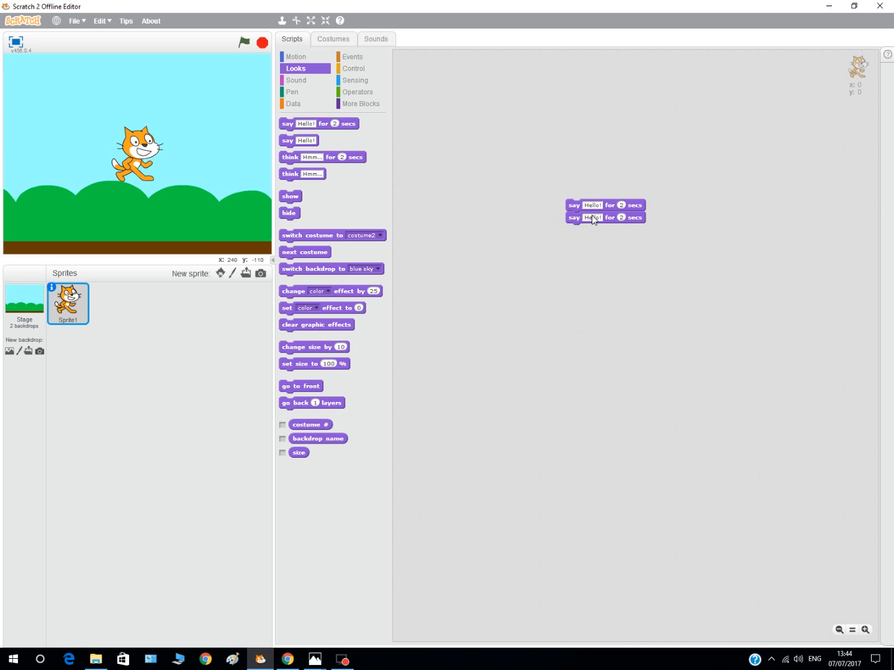
click(591, 218)
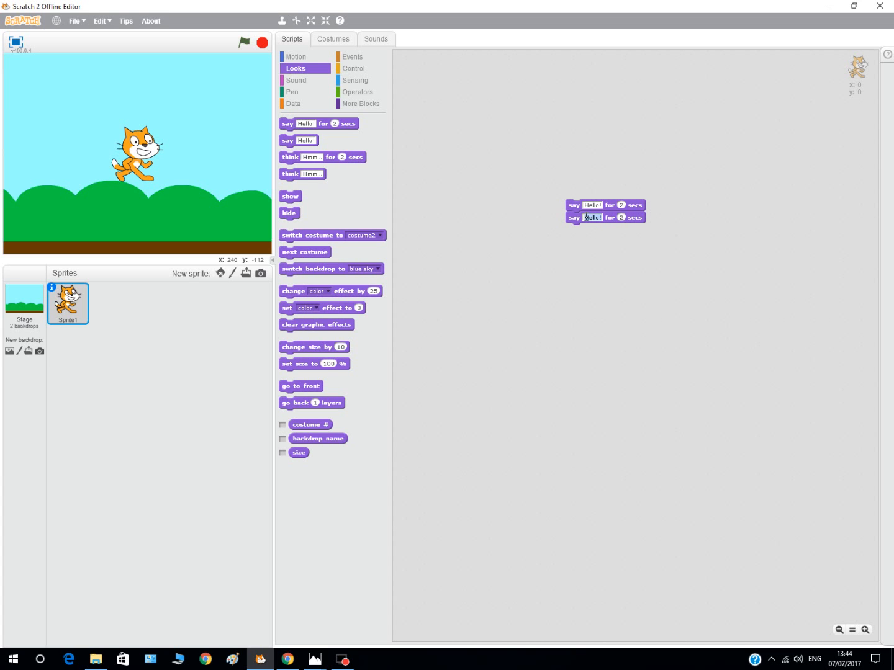
key(backspace)
text(Nice Day!)
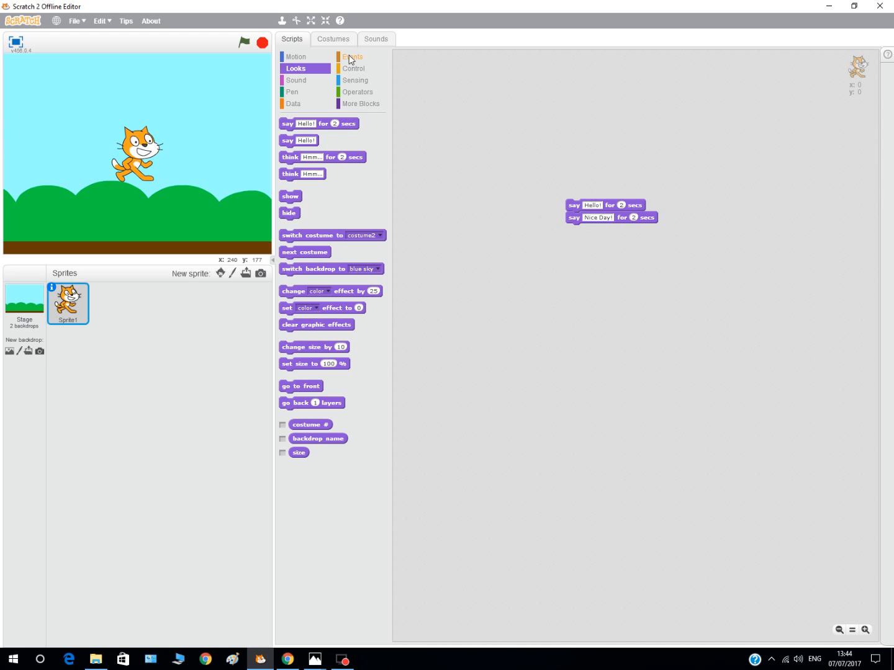
Step: Top the cat's two say blocks with a 'when flag clicked' Events hat
click(353, 57)
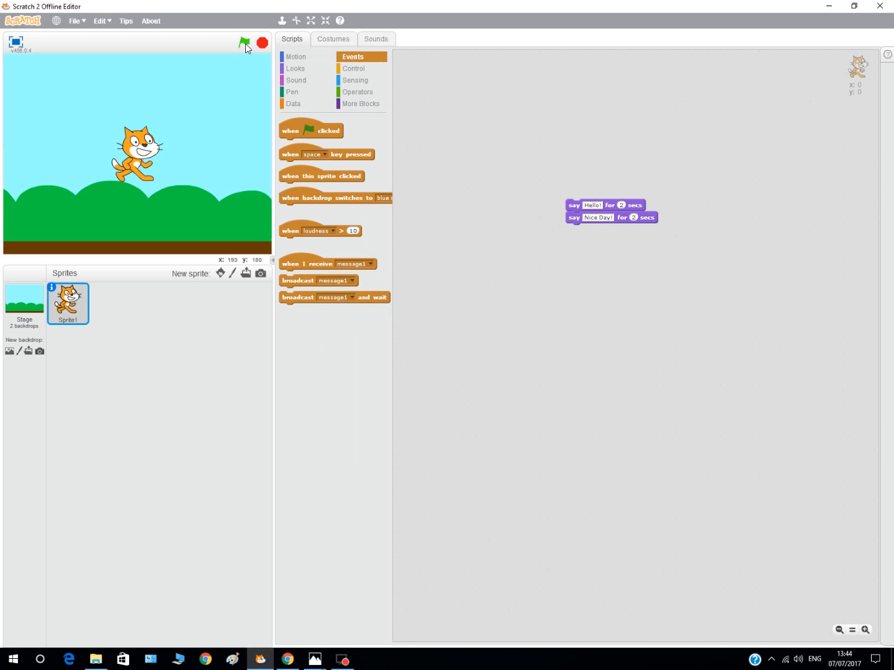
drag(310, 131, 579, 182)
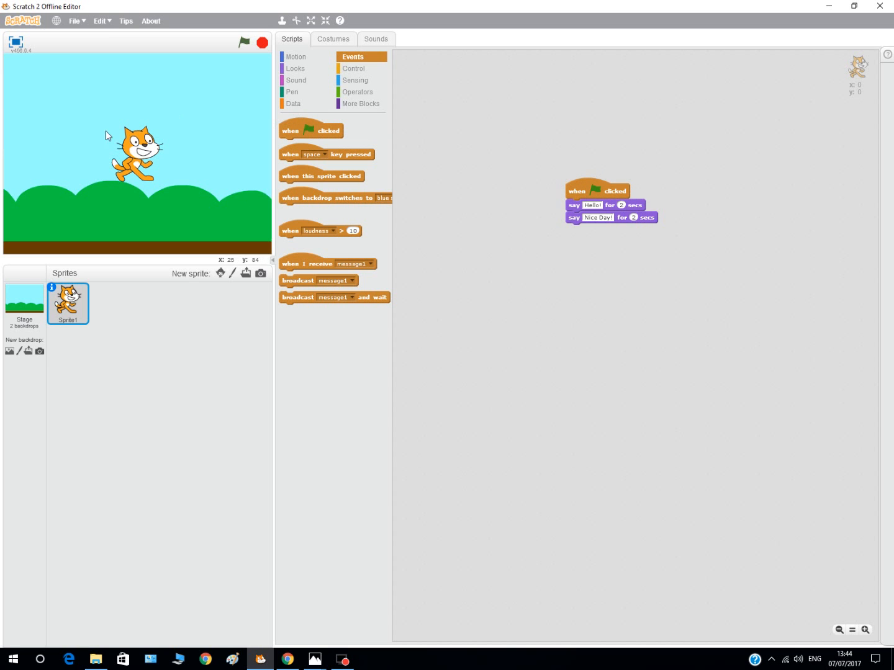
Step: Run the project with the green flag so the cat says Hello! then Nice Day!
click(244, 42)
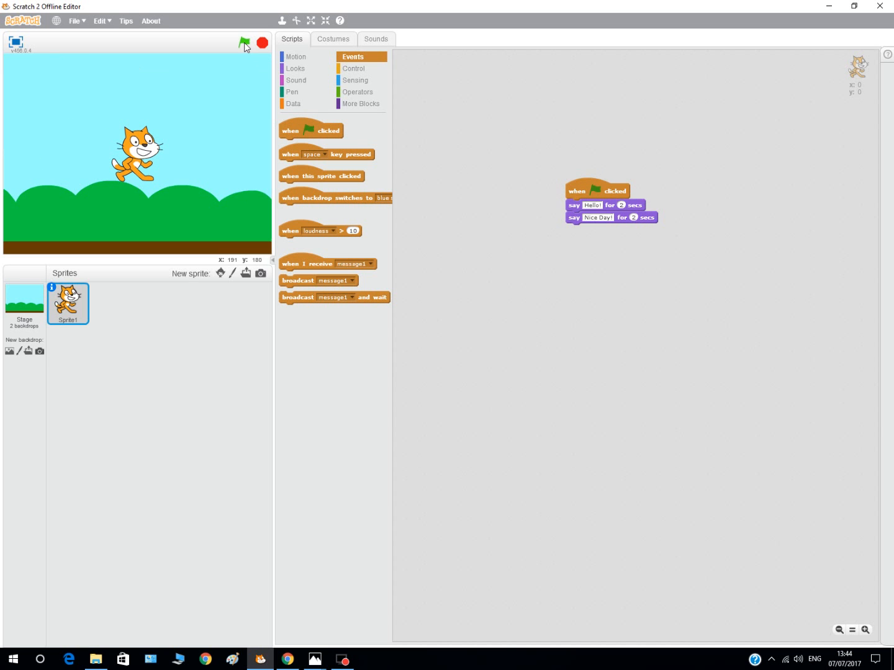
click(243, 42)
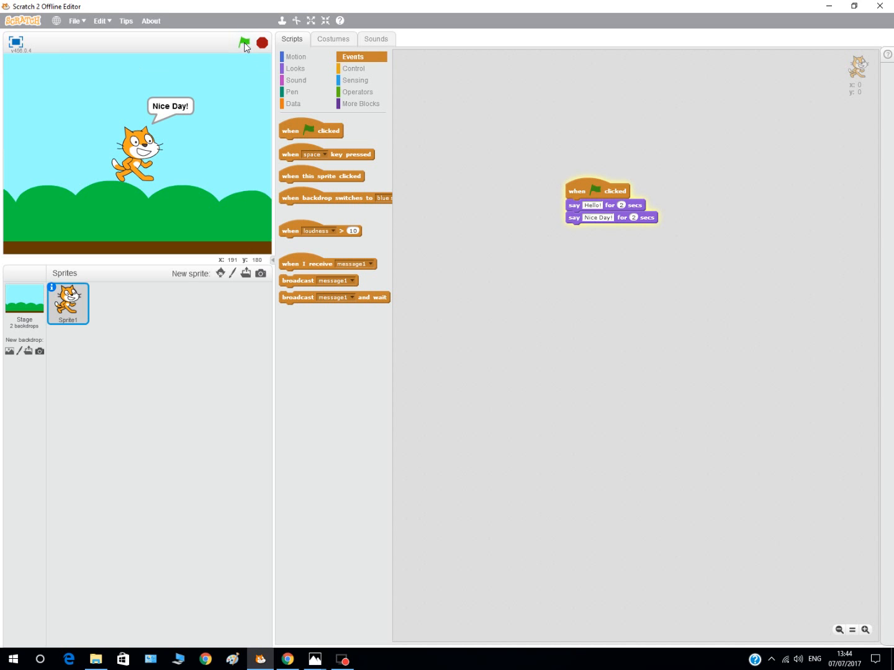
click(262, 42)
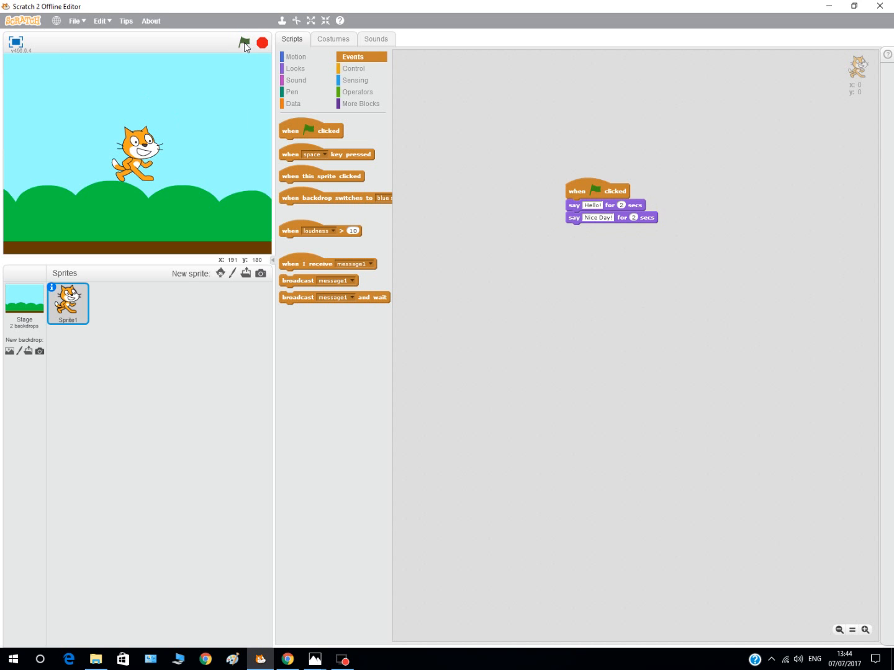
click(243, 42)
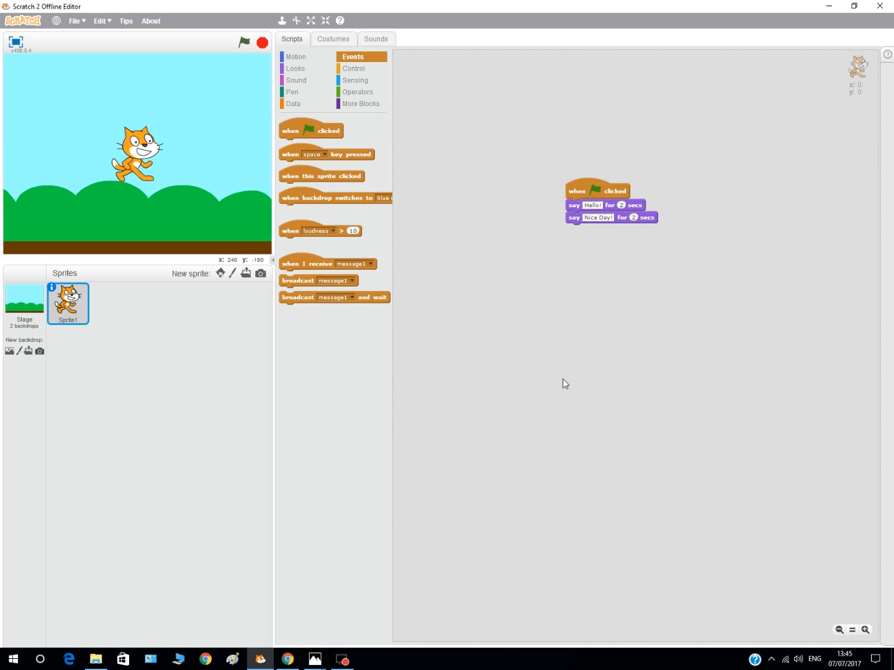
Step: Save the project as 'hello' on the Desktop via Save as
click(76, 20)
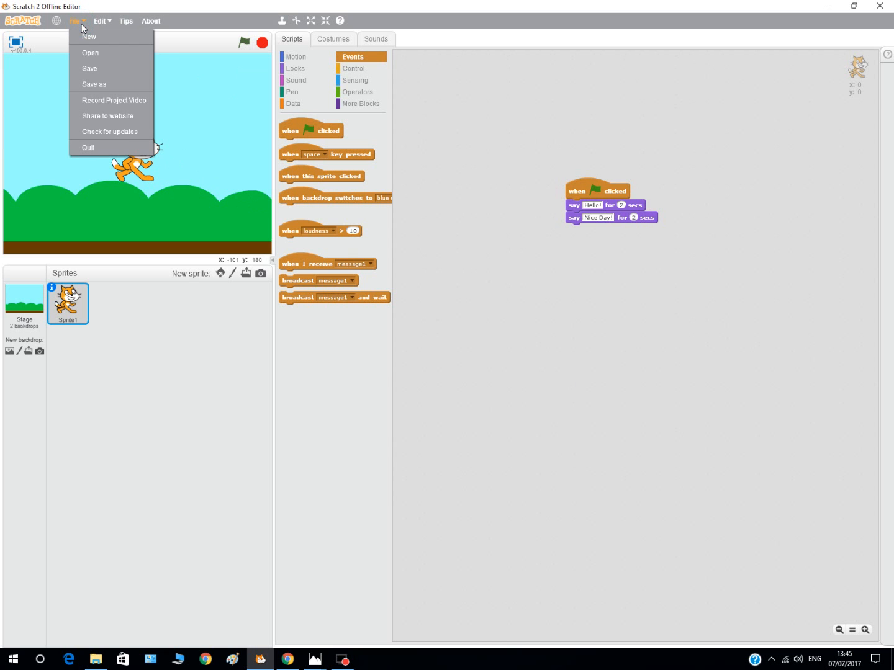
click(89, 69)
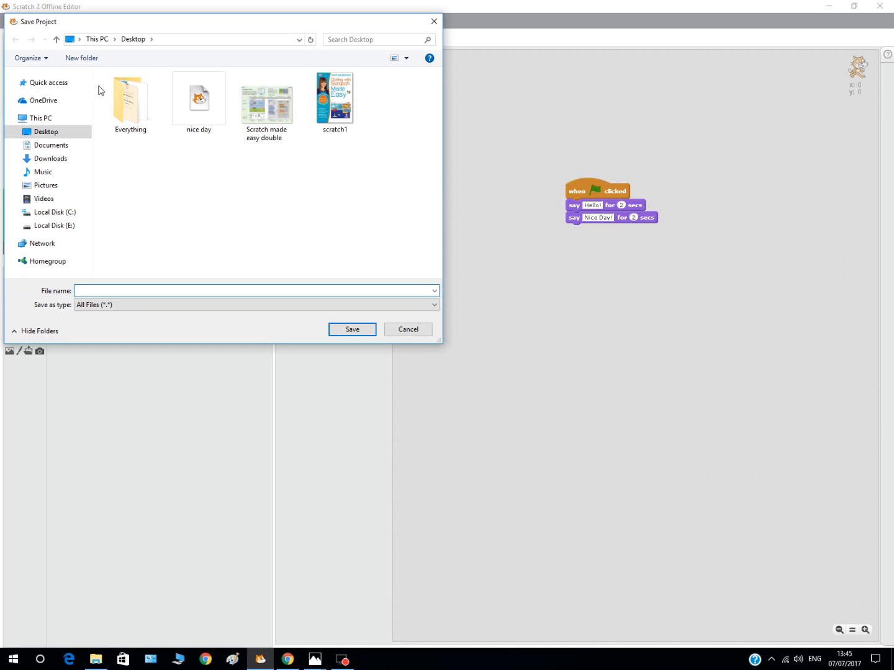
click(249, 290)
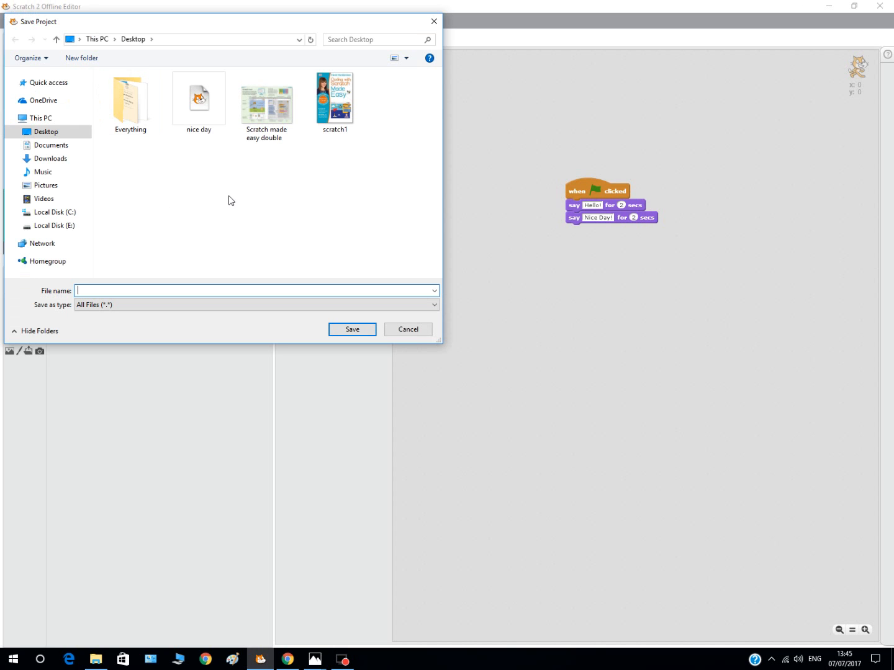
mouse_move(191, 254)
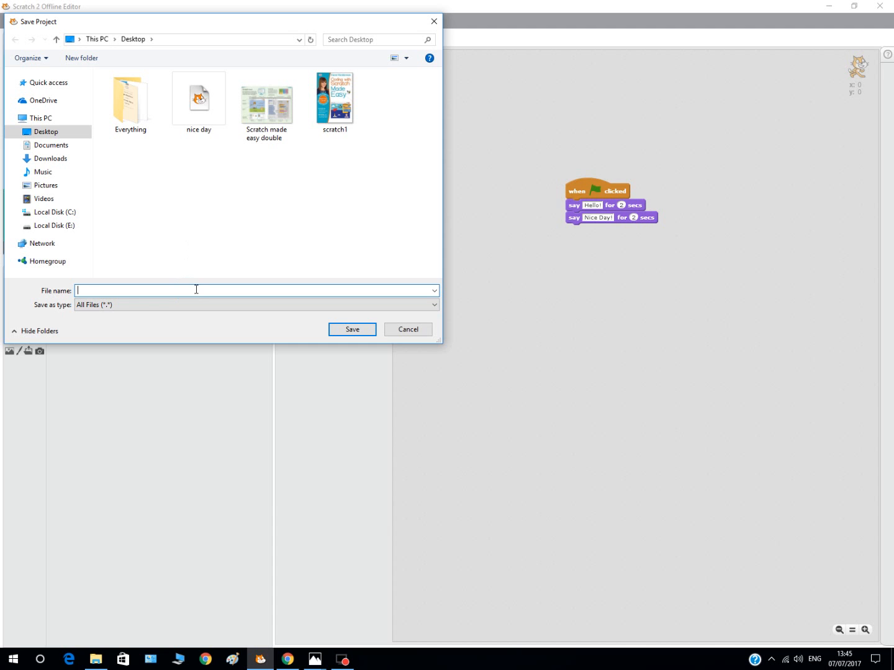
text(hello)
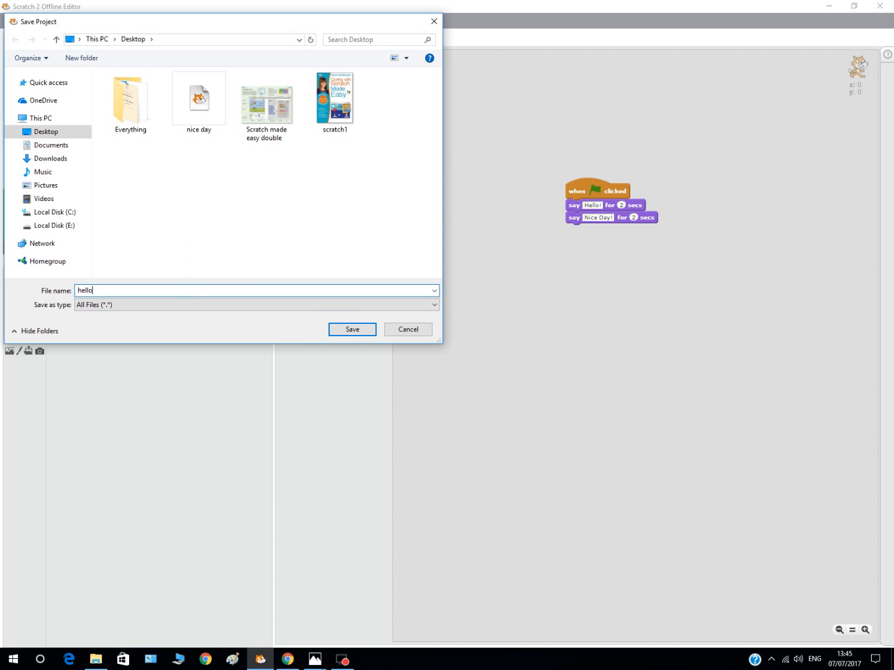
click(351, 329)
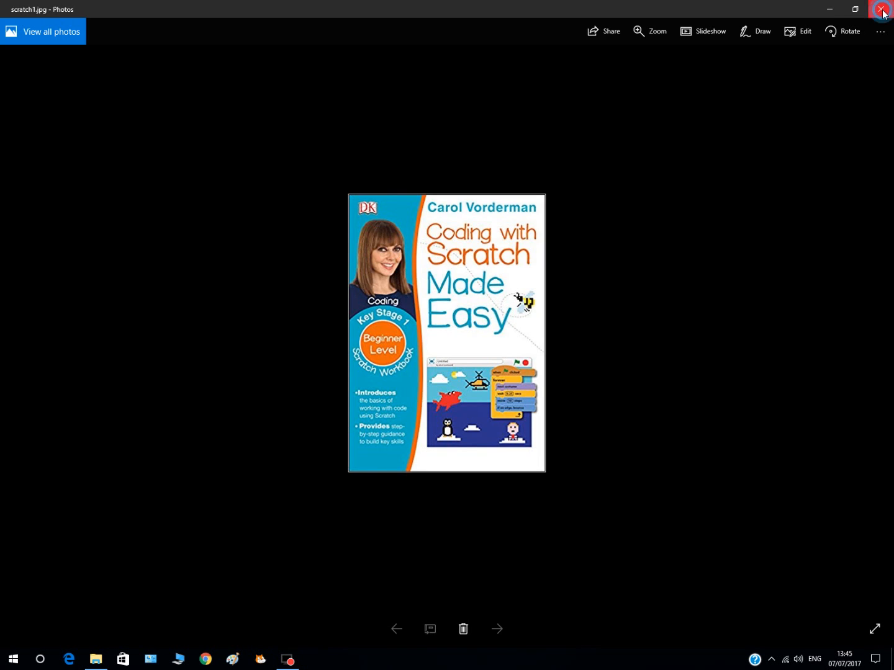
Step: Close the Photos book-cover image and deselect the saved hello file on the desktop
click(881, 10)
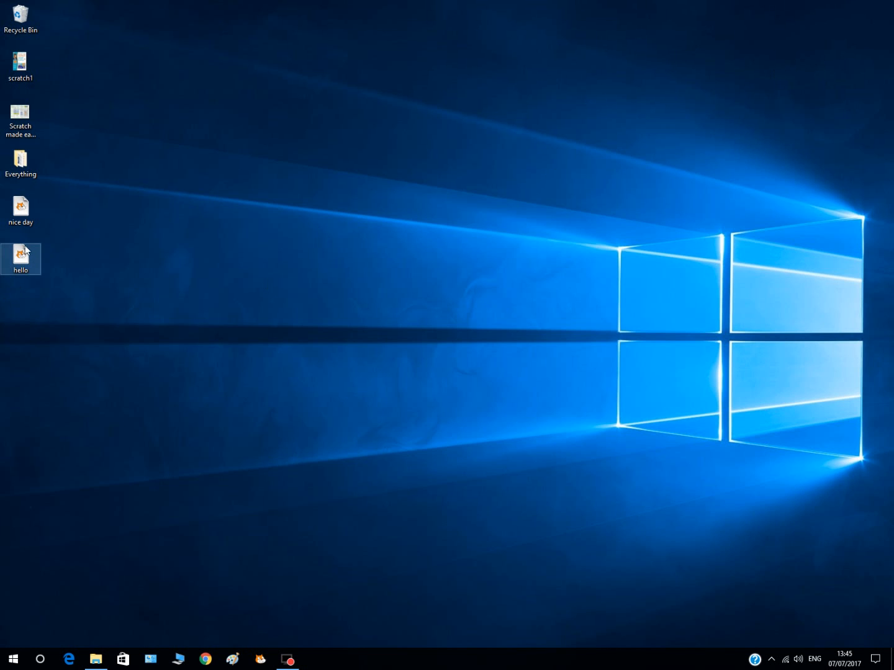
click(159, 279)
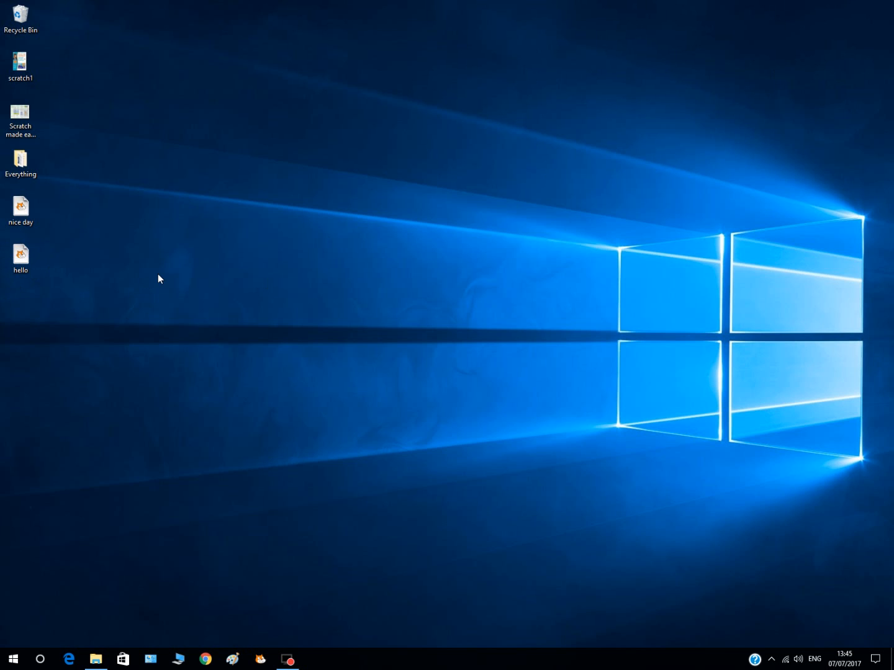
mouse_move(163, 434)
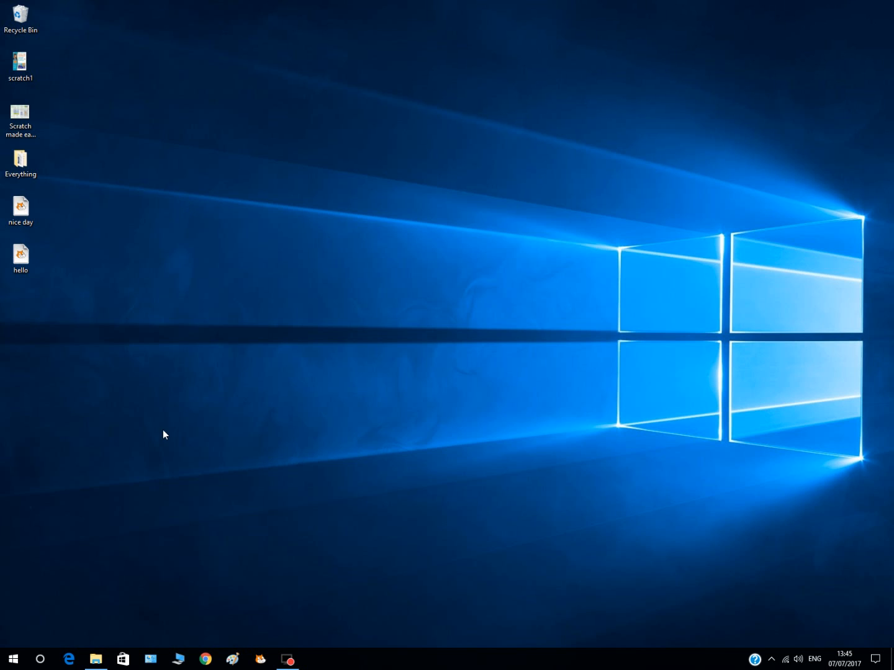